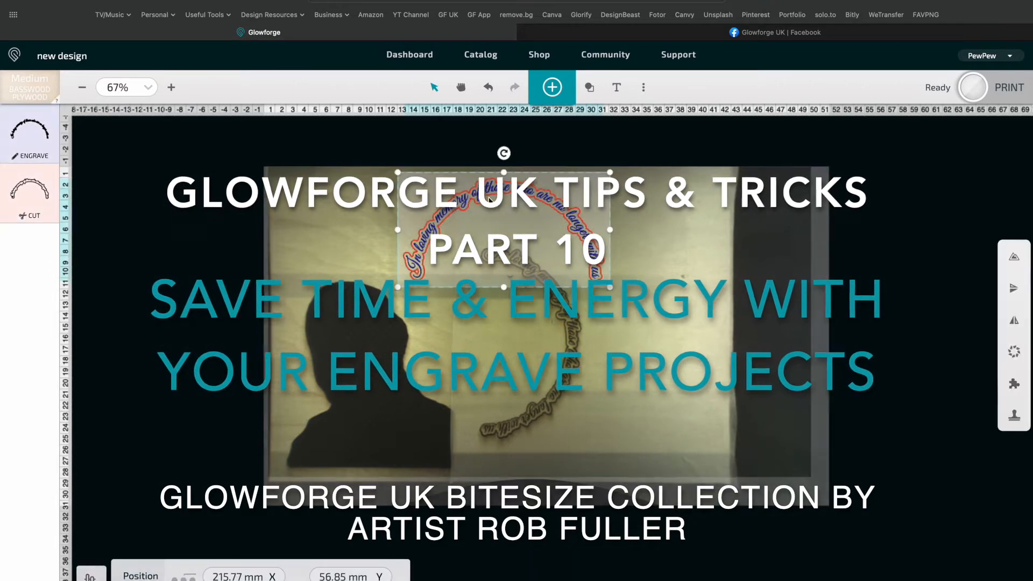
mouse_move(1013, 257)
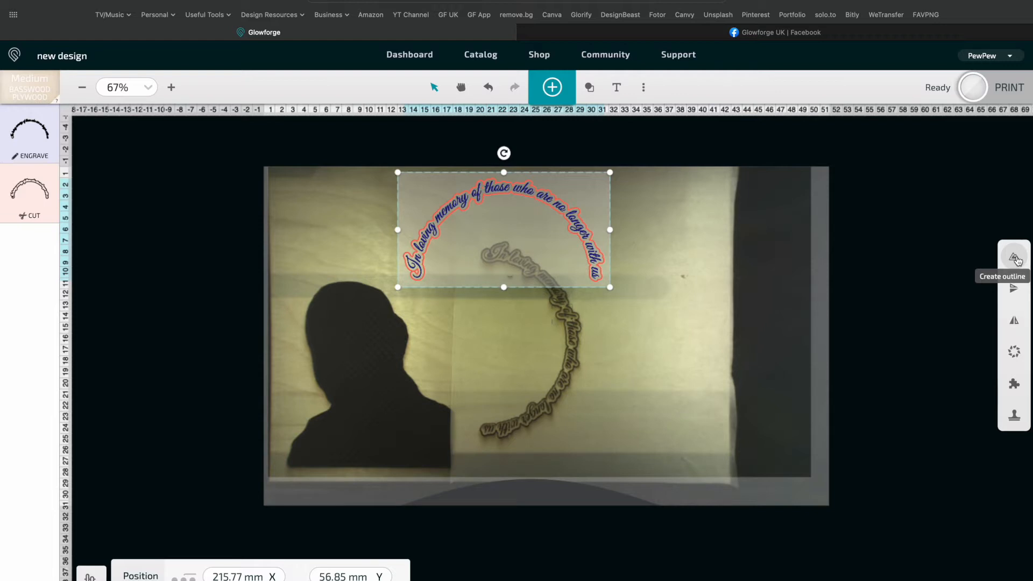
Add a 'shapes' text object mid-bed, then select the curved memorial text
click(615, 86)
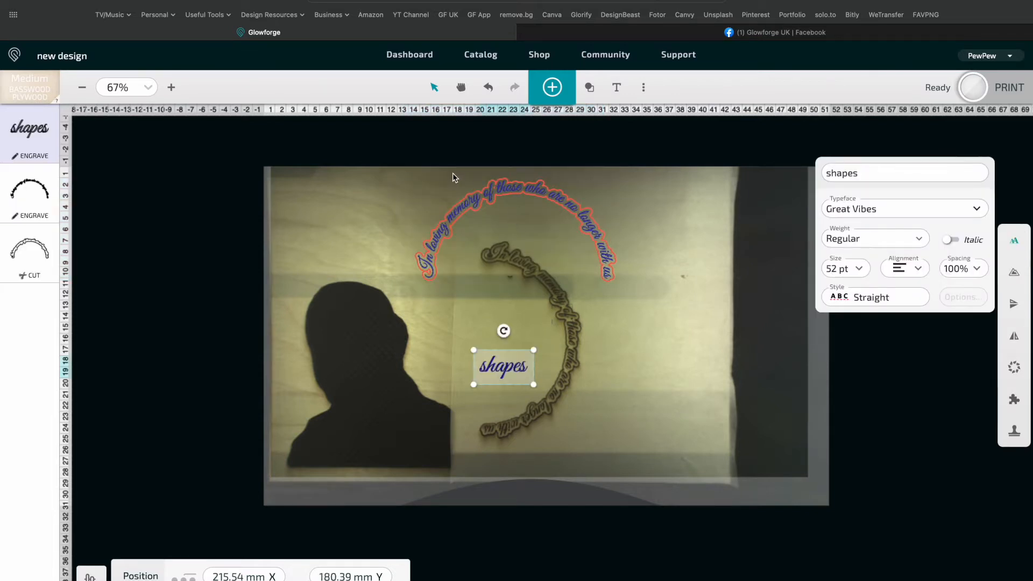
click(516, 231)
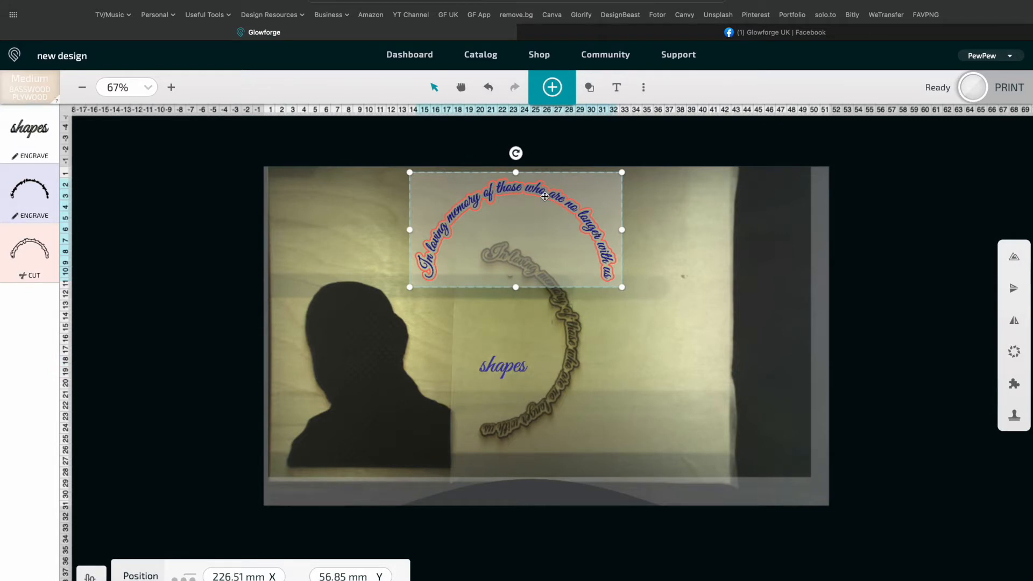
Drag the curved memorial text around and settle it at the upper left of the bed
drag(544, 196, 621, 201)
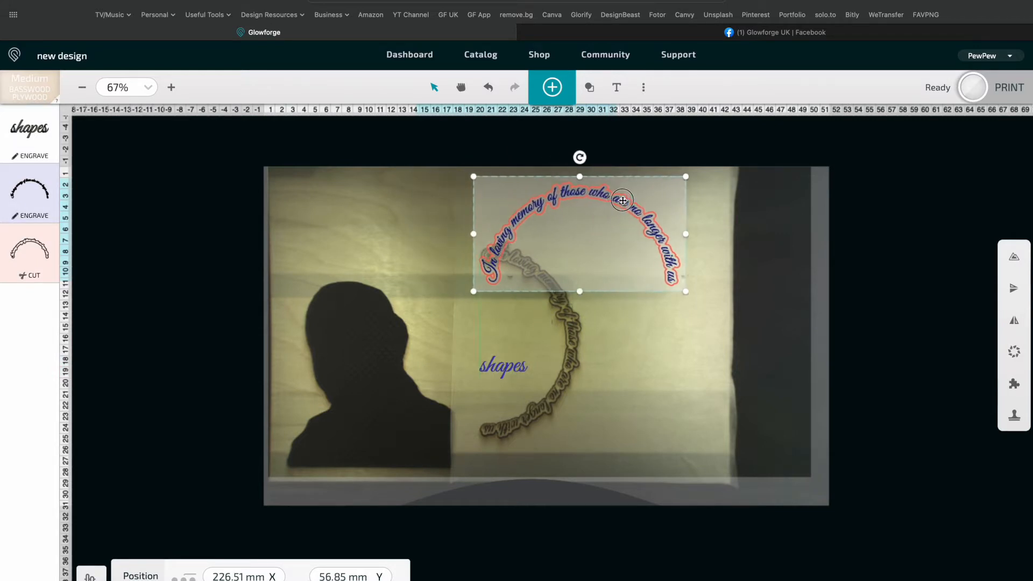
drag(619, 200, 545, 199)
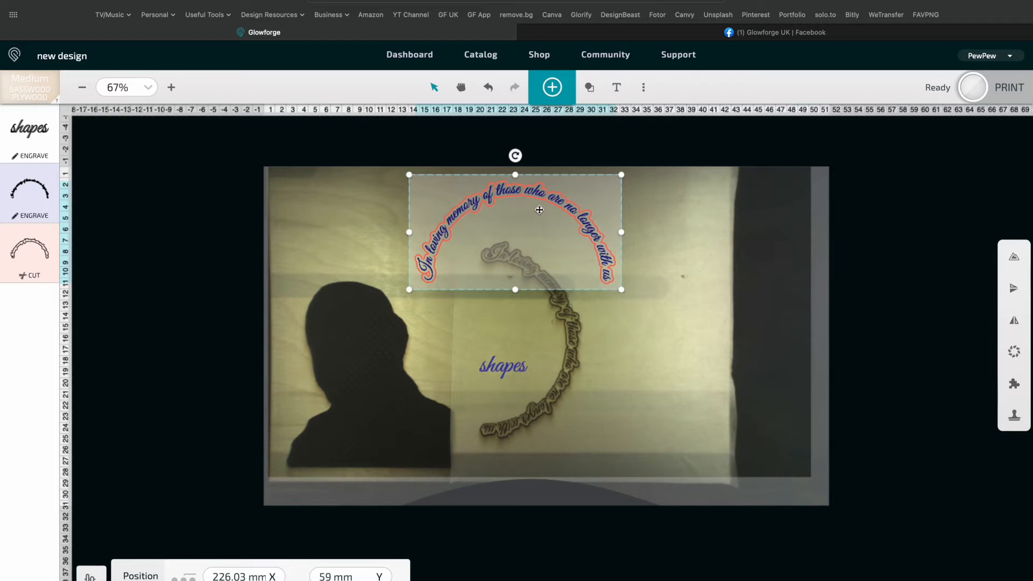
drag(539, 209, 391, 188)
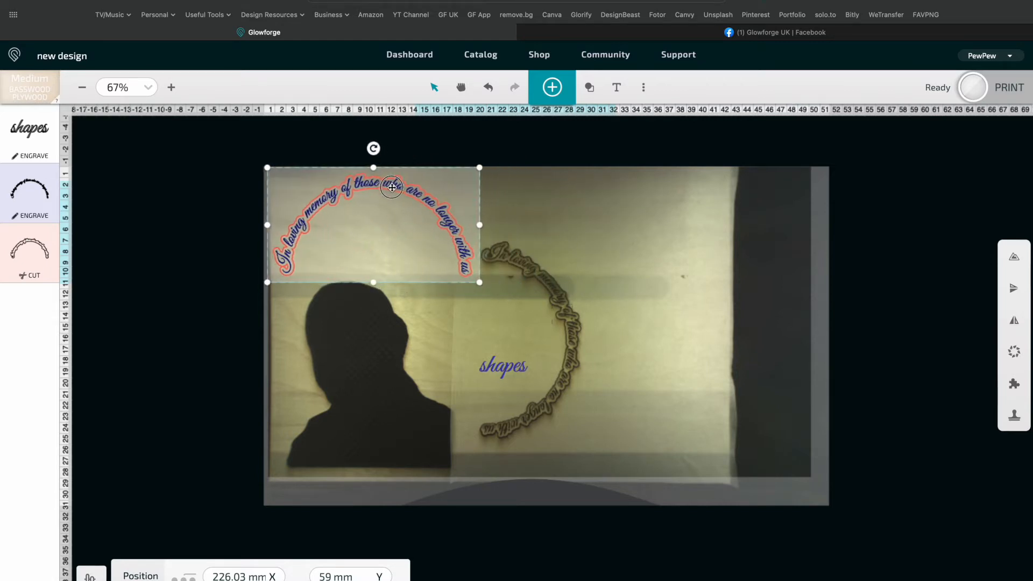
drag(392, 188, 395, 191)
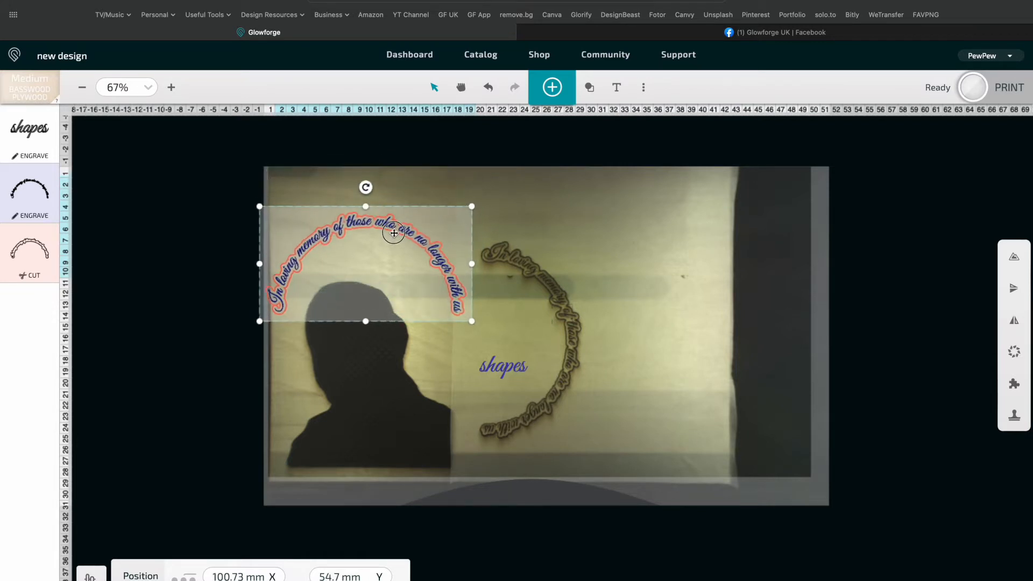
drag(393, 233, 385, 240)
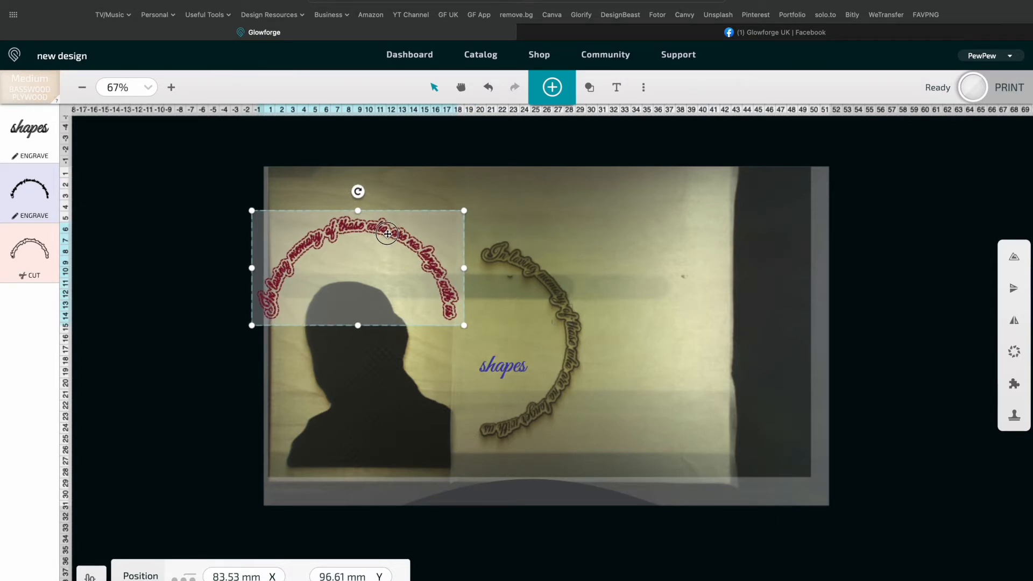
drag(358, 268, 378, 226)
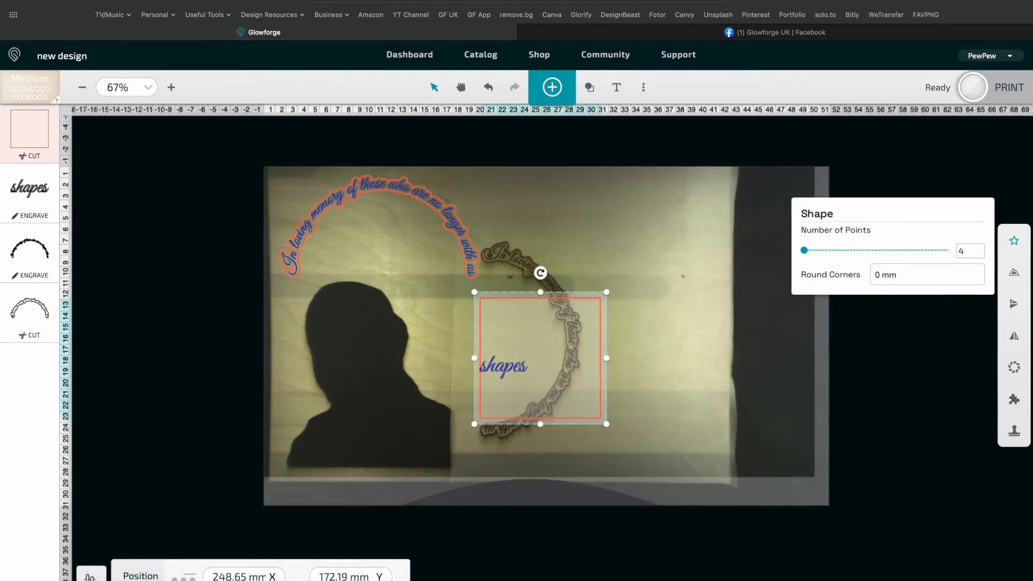
Shrink the square into a small rectangle and move it across the arc to the left edge
drag(539, 424, 541, 392)
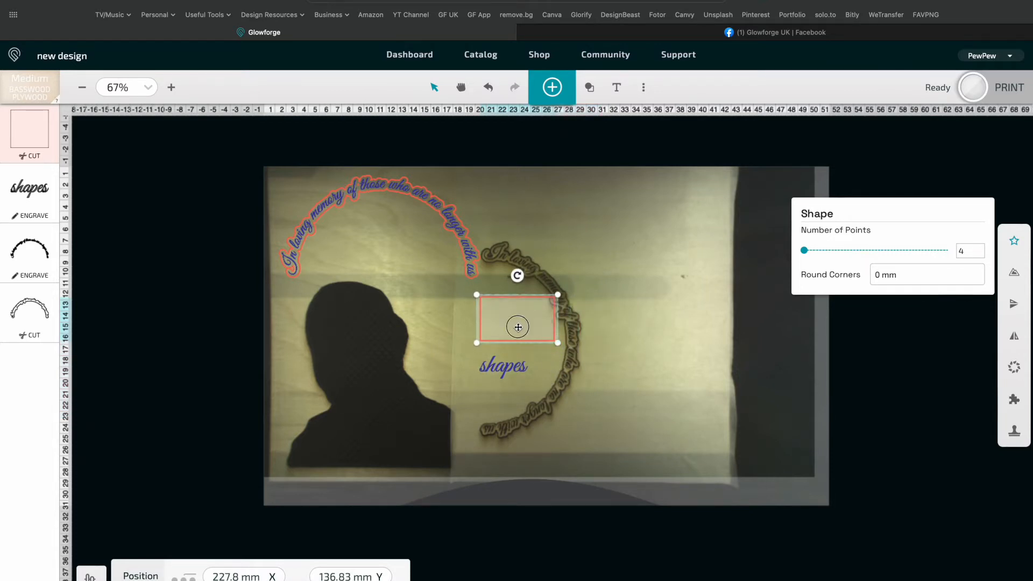
drag(517, 328, 564, 284)
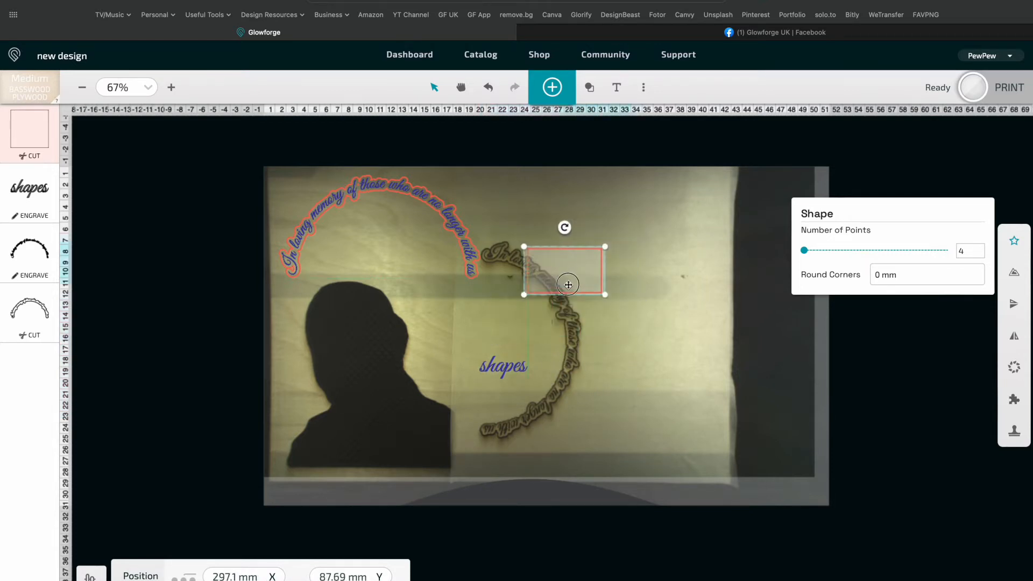
drag(564, 284, 629, 272)
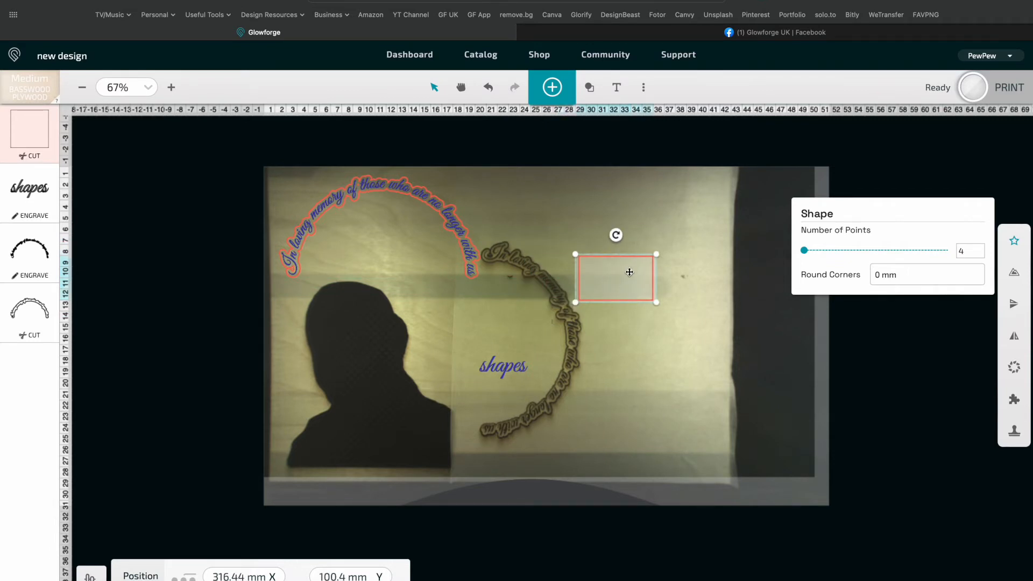
drag(629, 272, 593, 293)
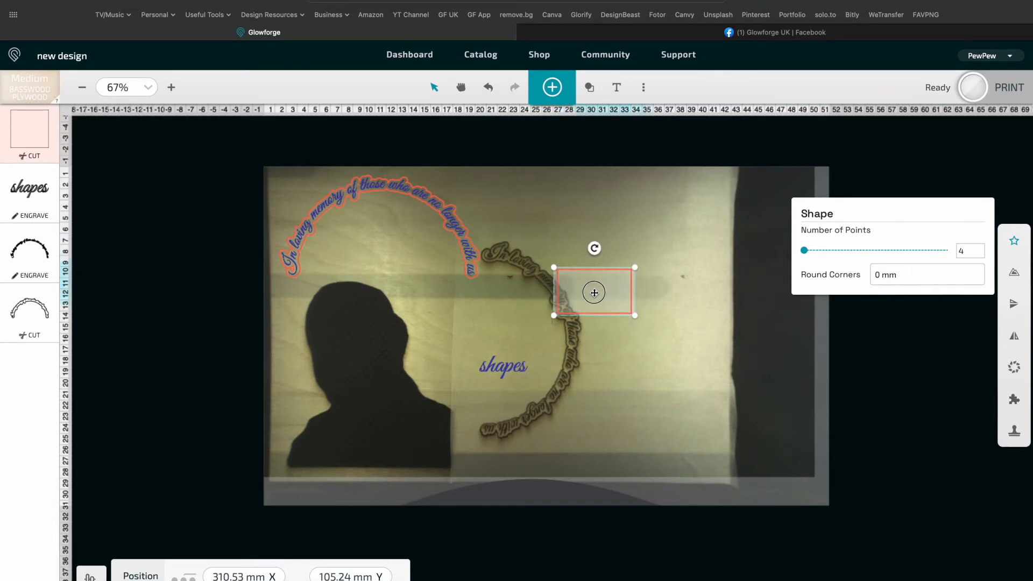
drag(593, 293, 496, 300)
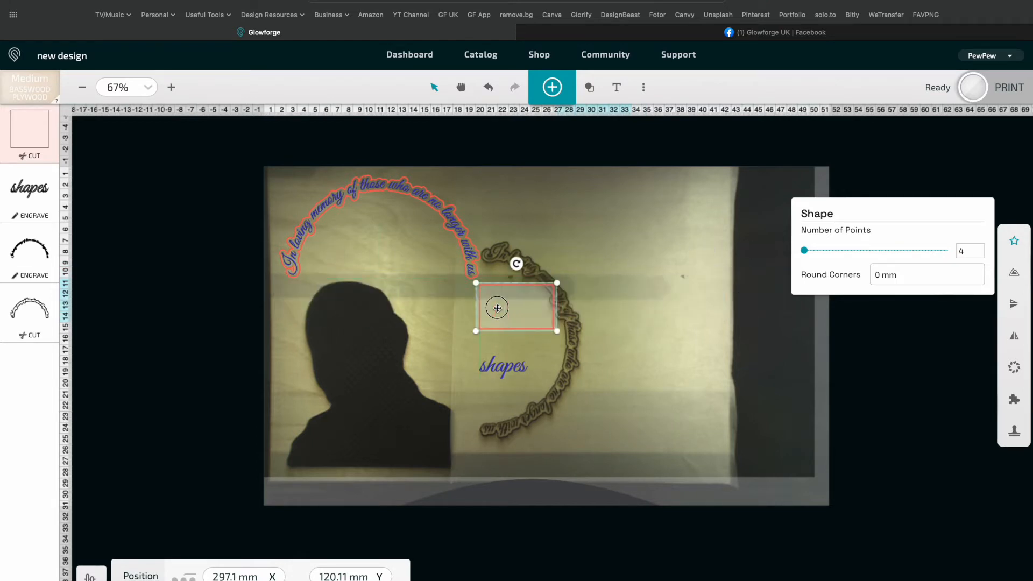
drag(497, 308, 410, 328)
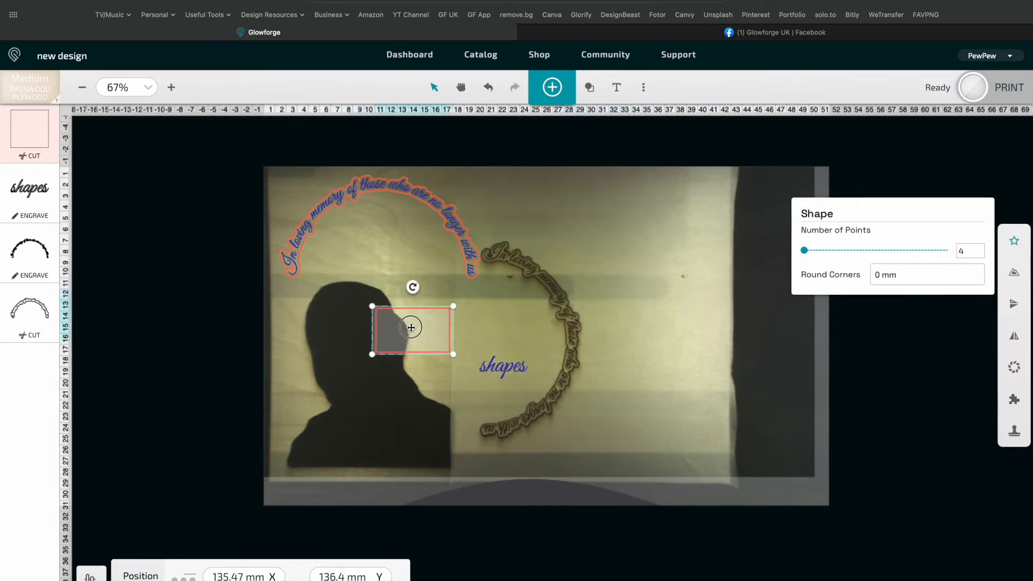
drag(410, 327, 313, 321)
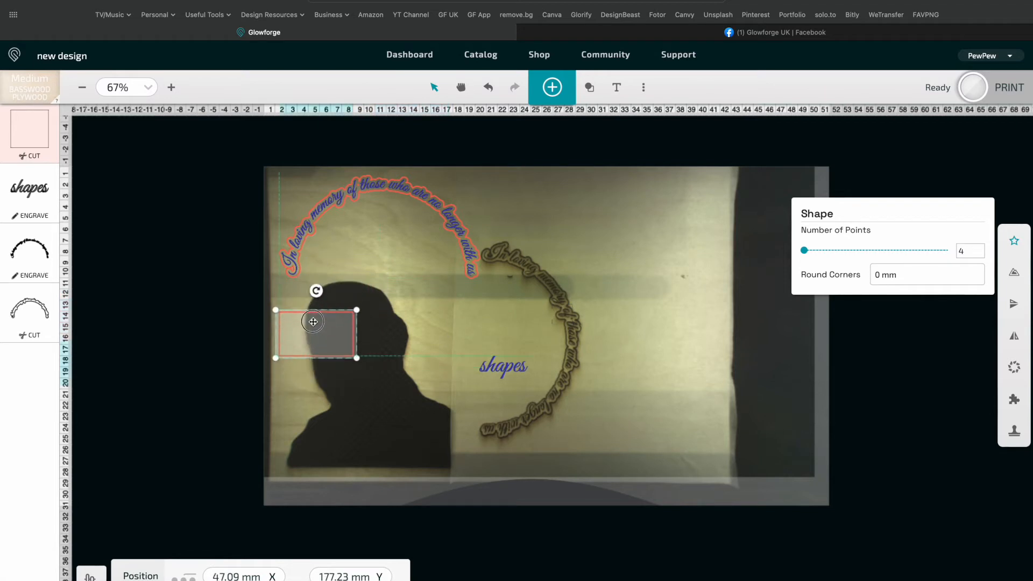
Try the rectangle along the text's start and end, then park it near the top right
drag(313, 320, 301, 181)
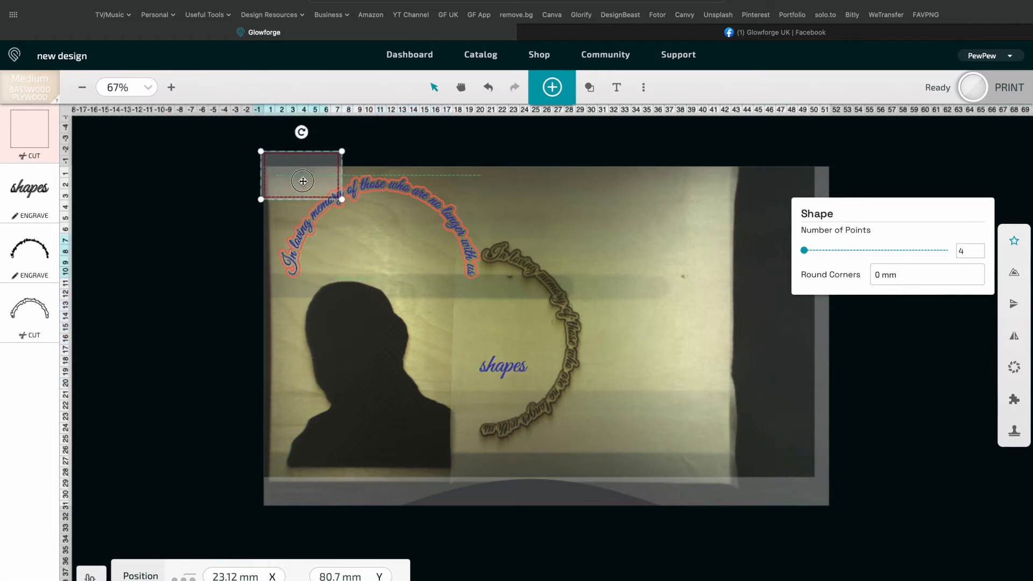
drag(302, 181, 407, 174)
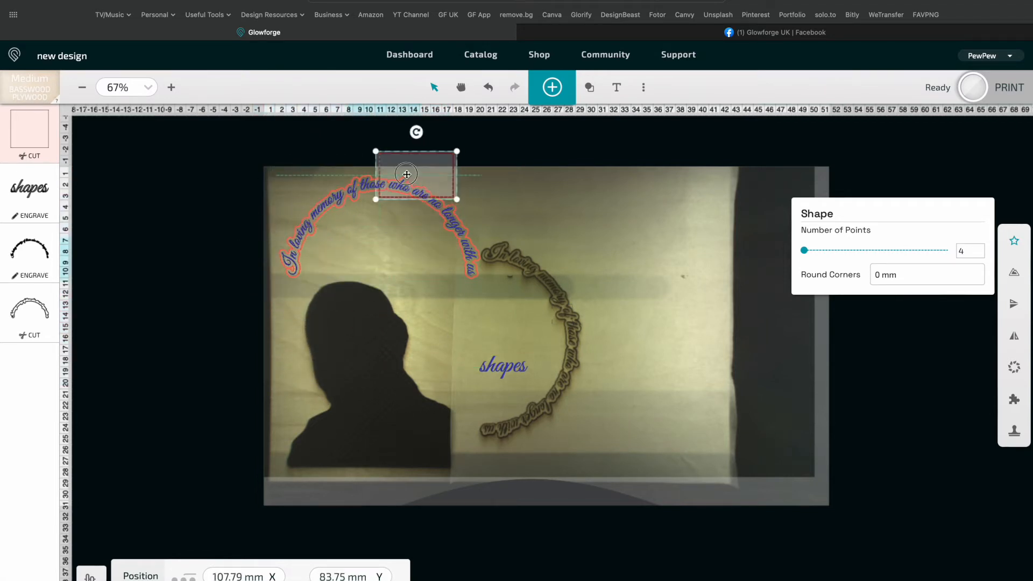
drag(416, 174, 293, 274)
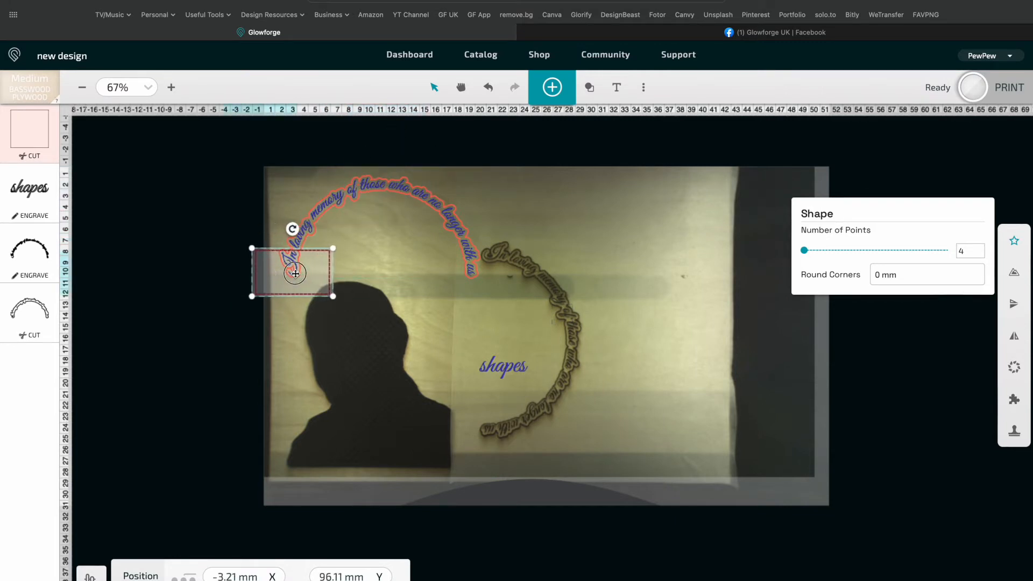
drag(294, 272, 493, 273)
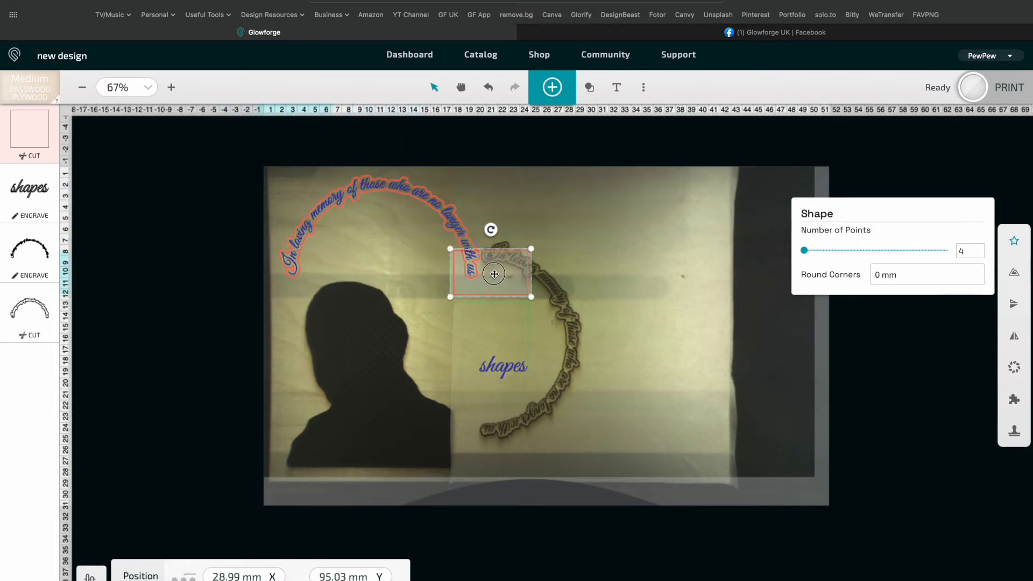
drag(492, 274, 432, 273)
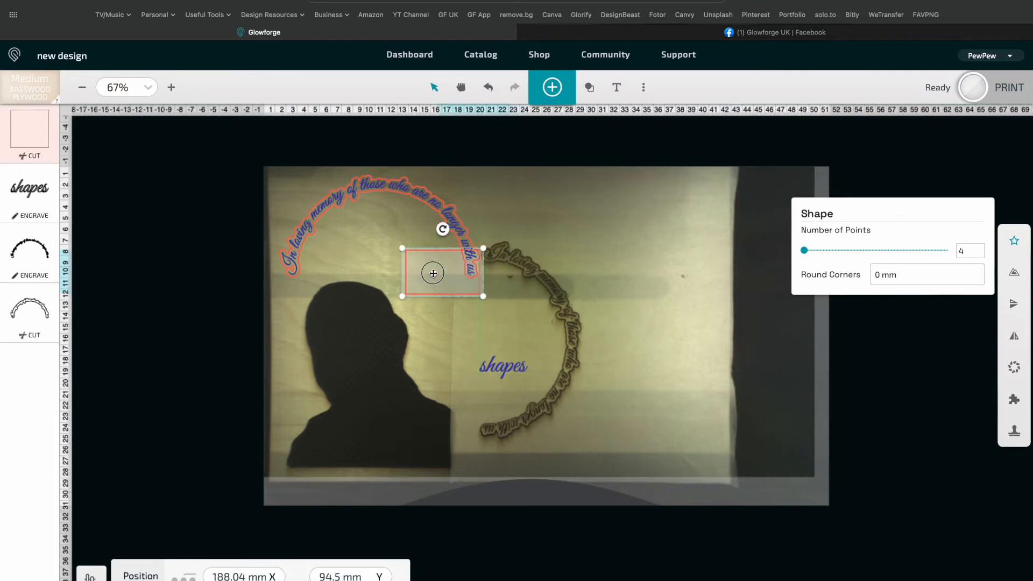
drag(433, 273, 310, 270)
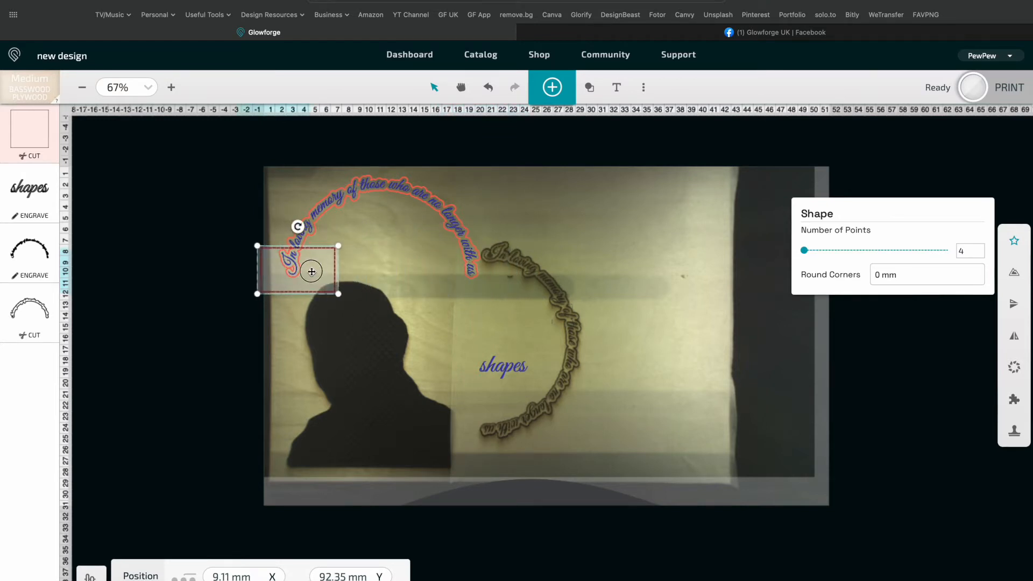
drag(311, 271, 426, 267)
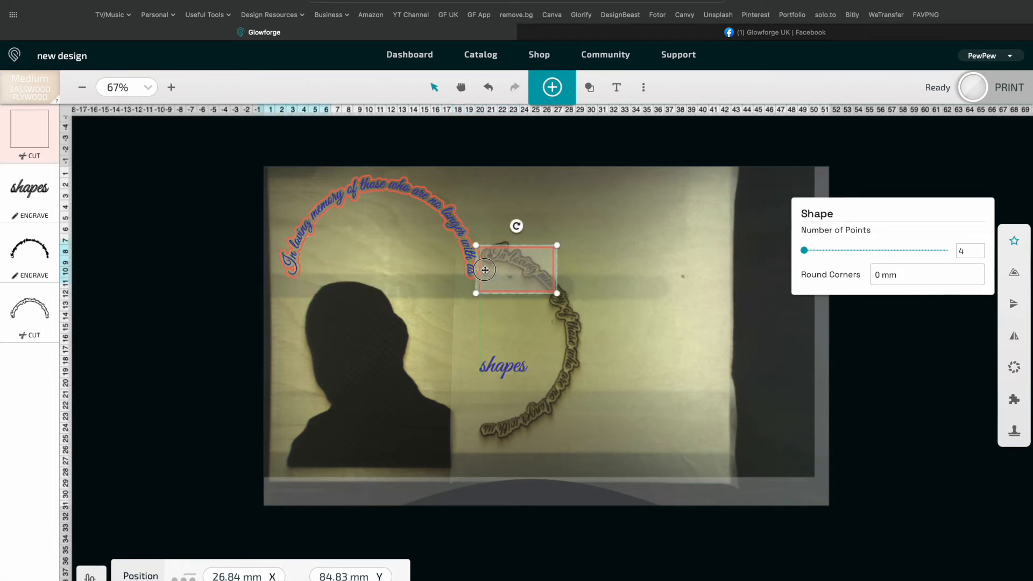
drag(484, 270, 302, 262)
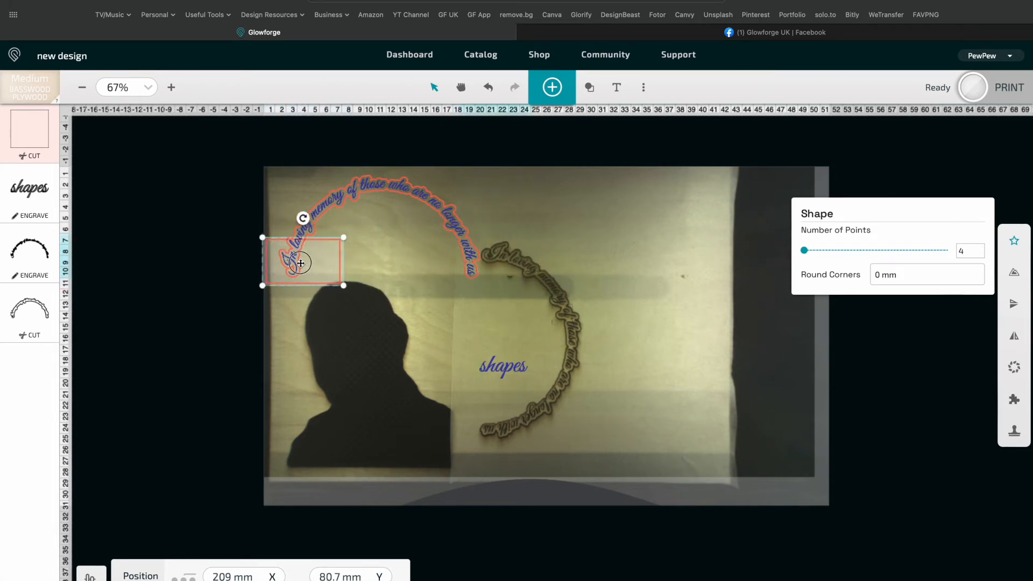
drag(301, 261, 705, 211)
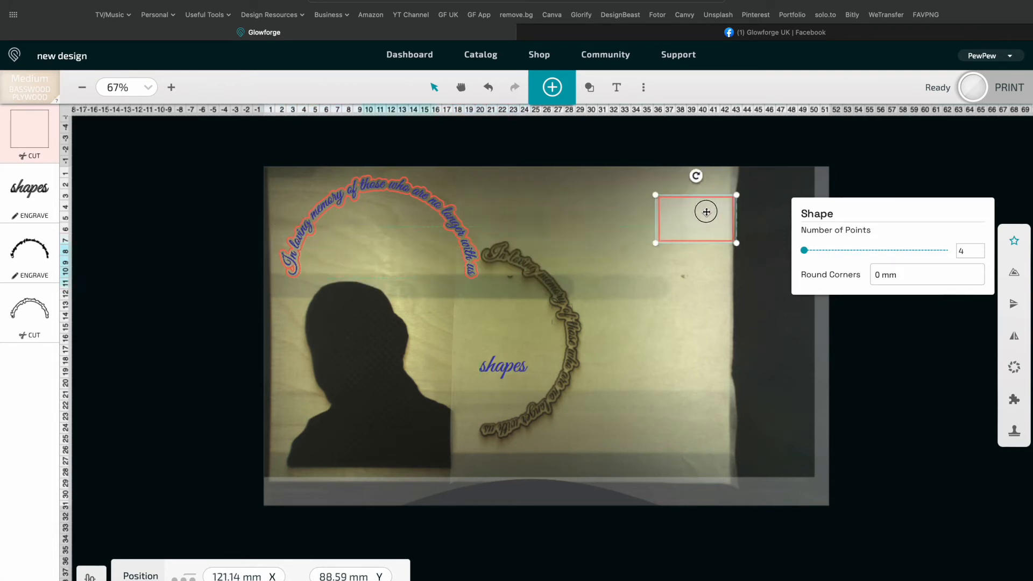
drag(705, 211, 731, 197)
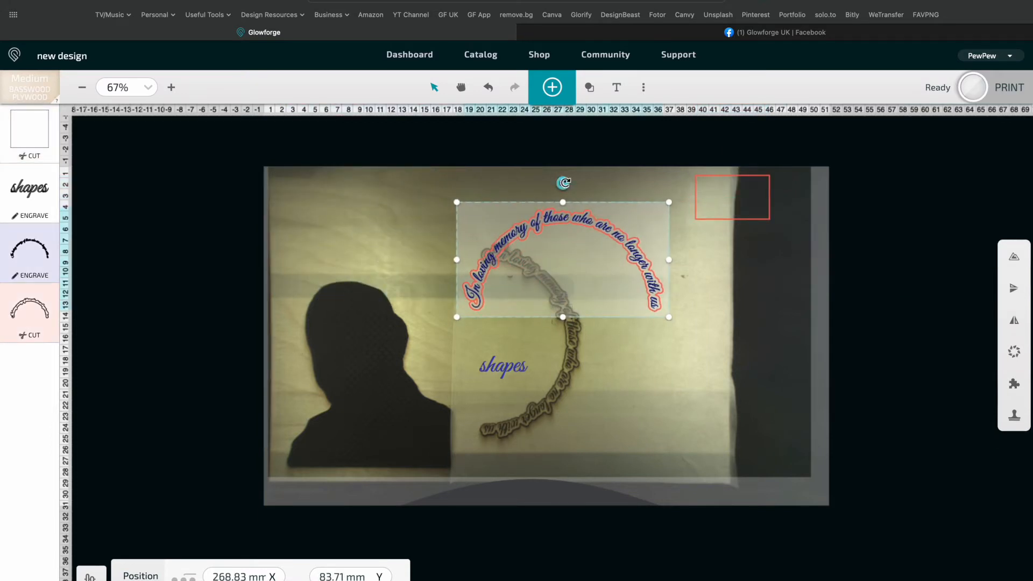
Rotate the arched memorial text a quarter-turn to vertical and shift it right
drag(563, 183, 613, 250)
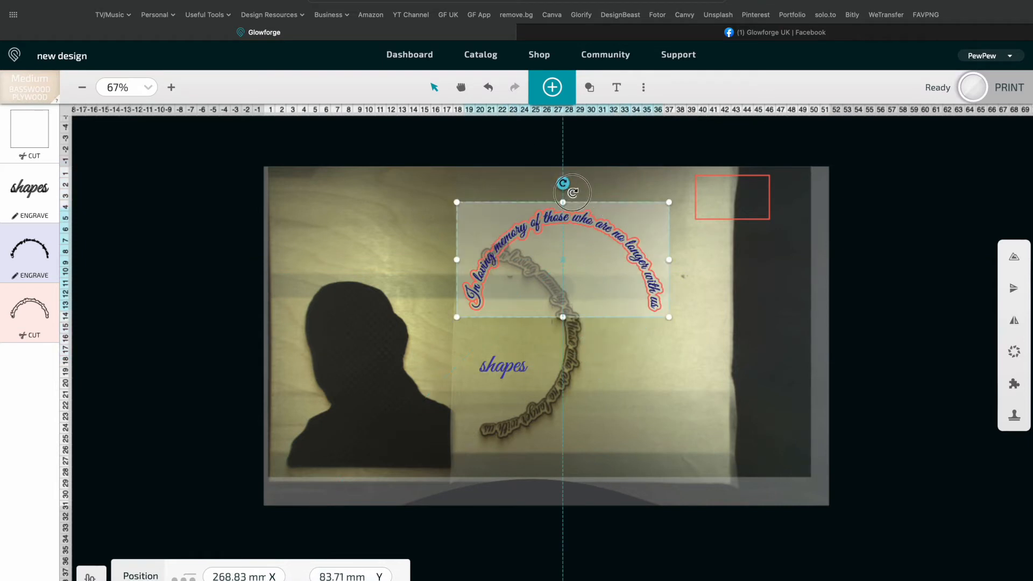
drag(572, 191, 624, 241)
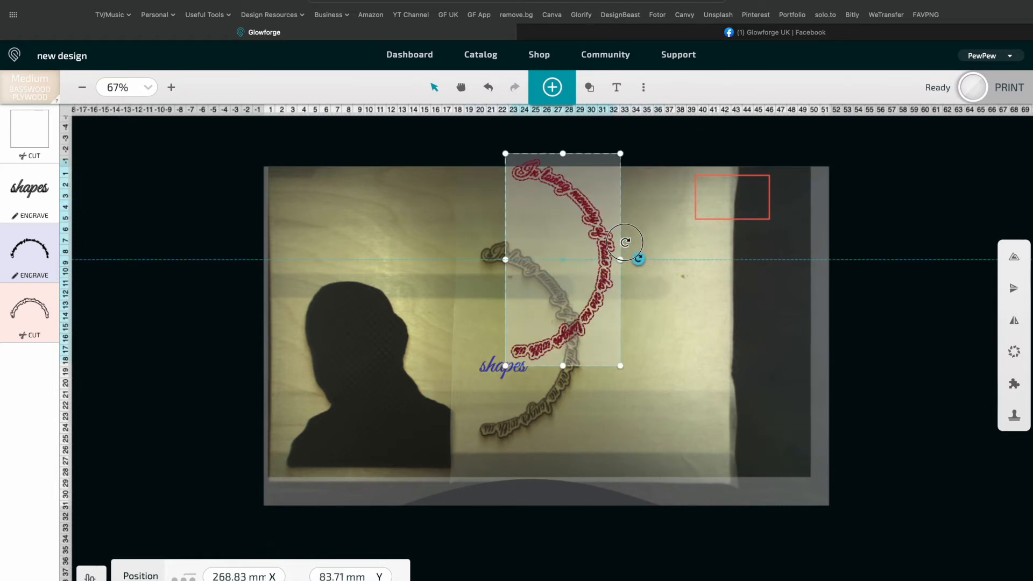
drag(637, 259, 613, 215)
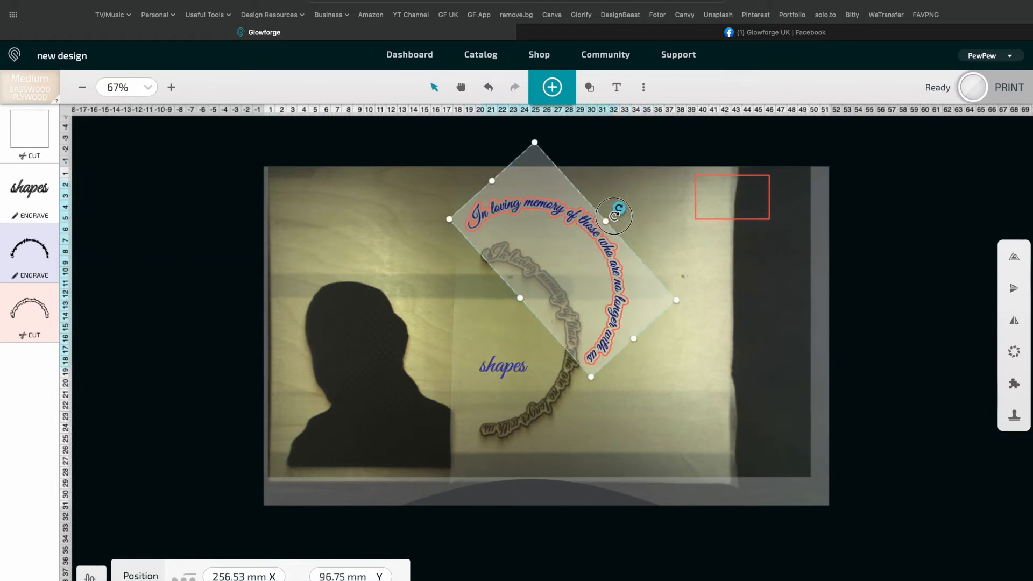
drag(616, 216, 621, 240)
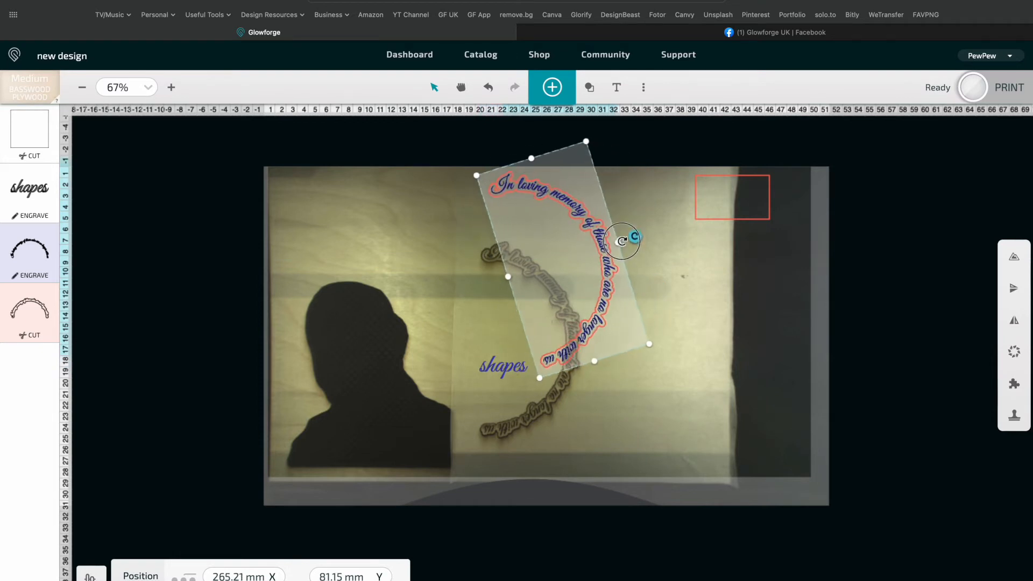
drag(625, 239, 598, 210)
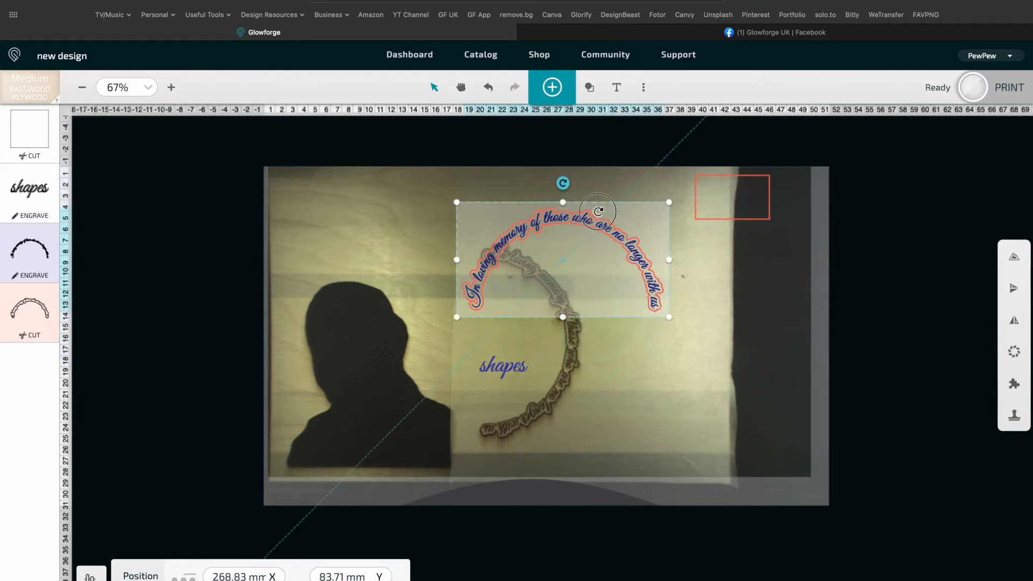
drag(598, 211, 618, 261)
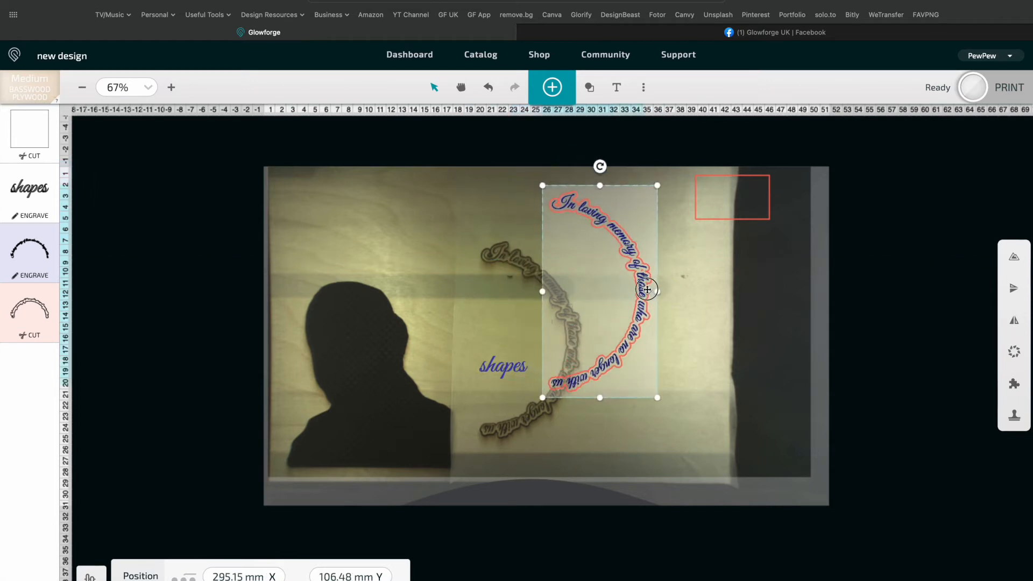
drag(646, 290, 646, 330)
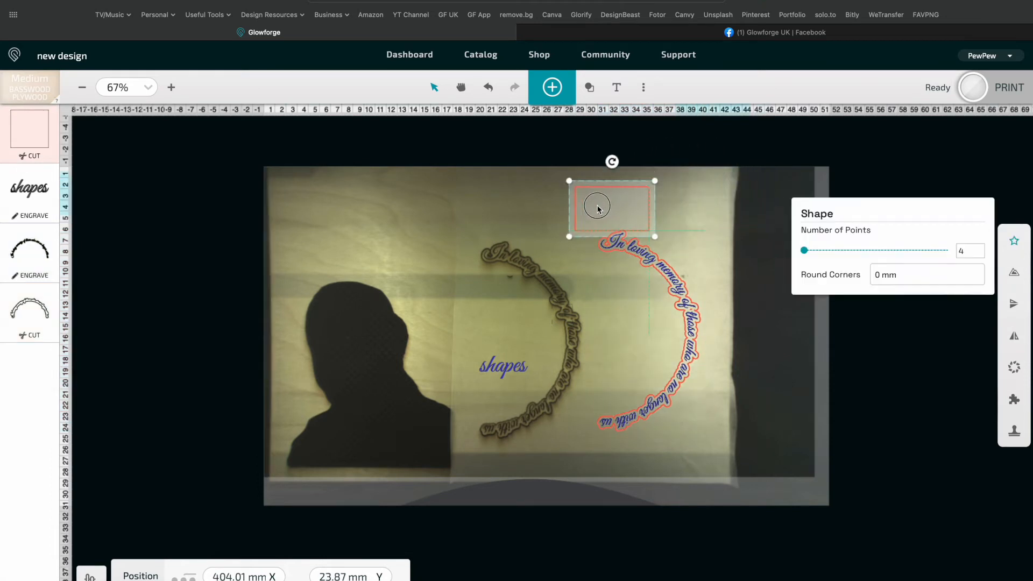
Nudge the small rectangle over the first words of the vertical memorial text
drag(596, 205, 536, 239)
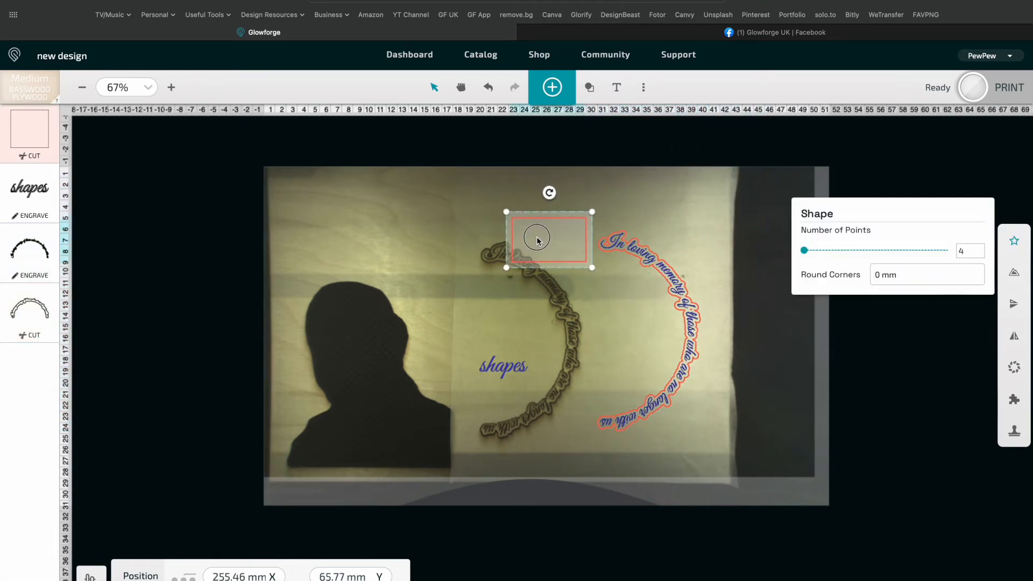
drag(536, 239, 610, 241)
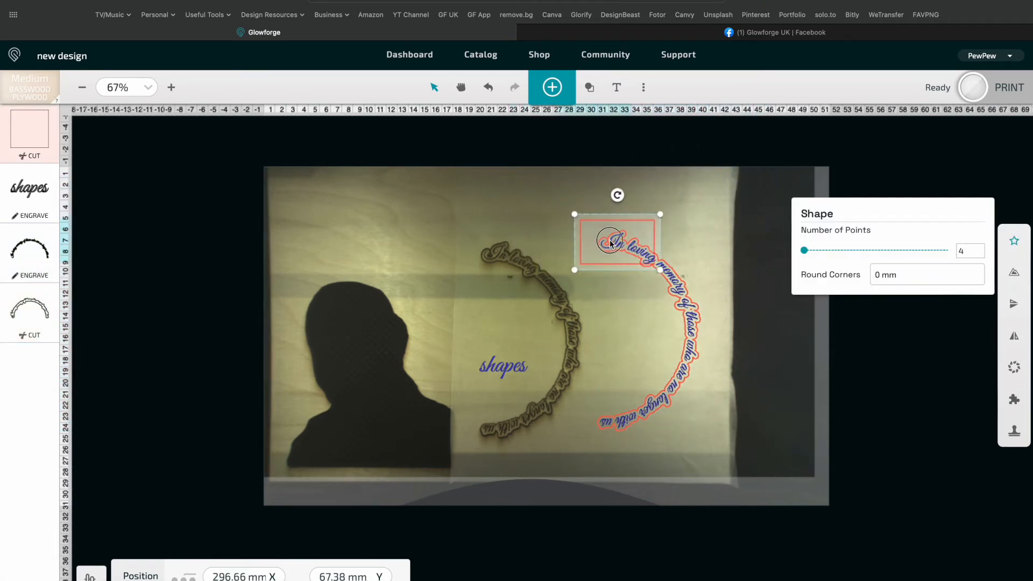
drag(609, 241, 629, 246)
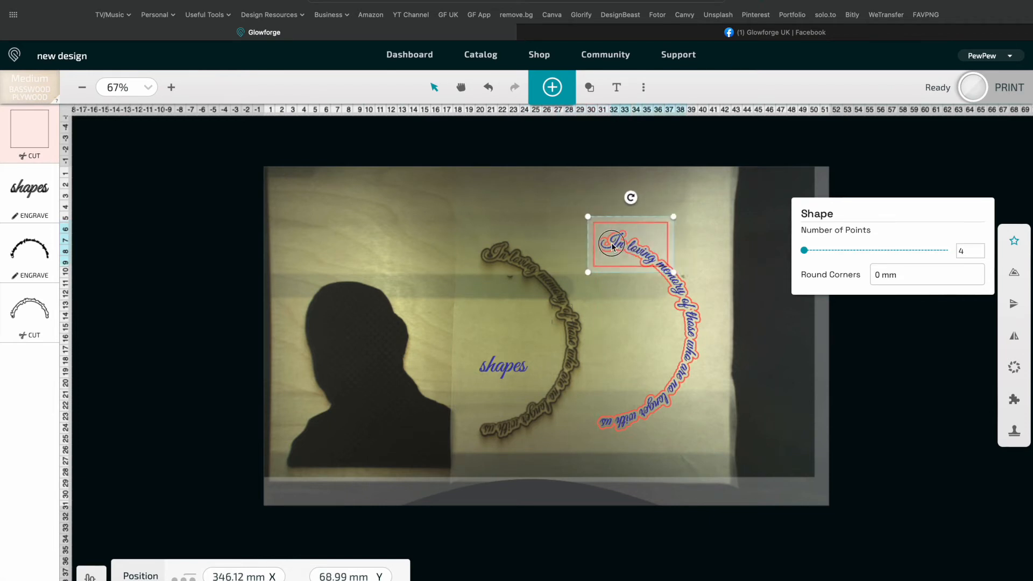
drag(609, 245, 649, 253)
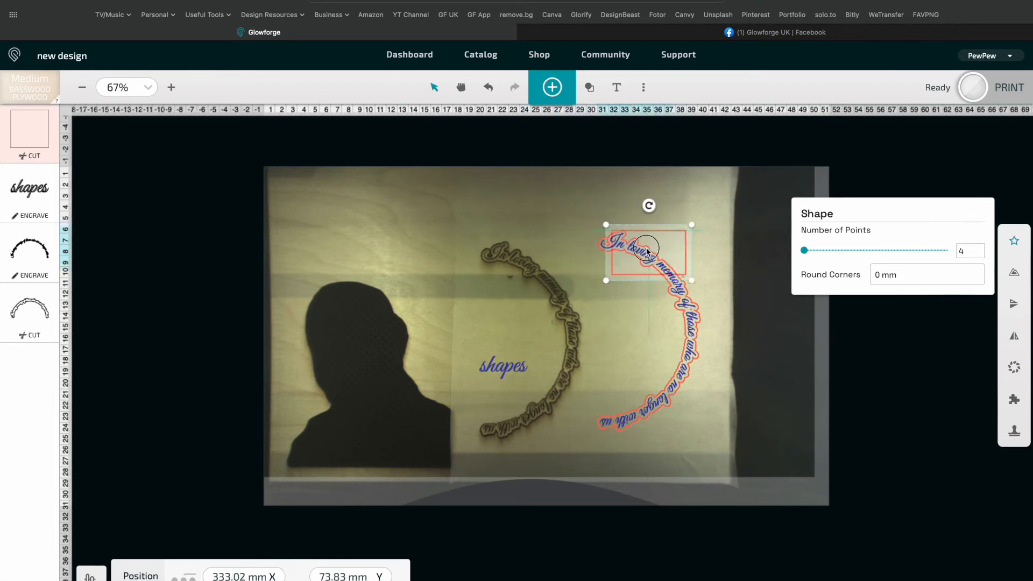
drag(645, 253, 658, 257)
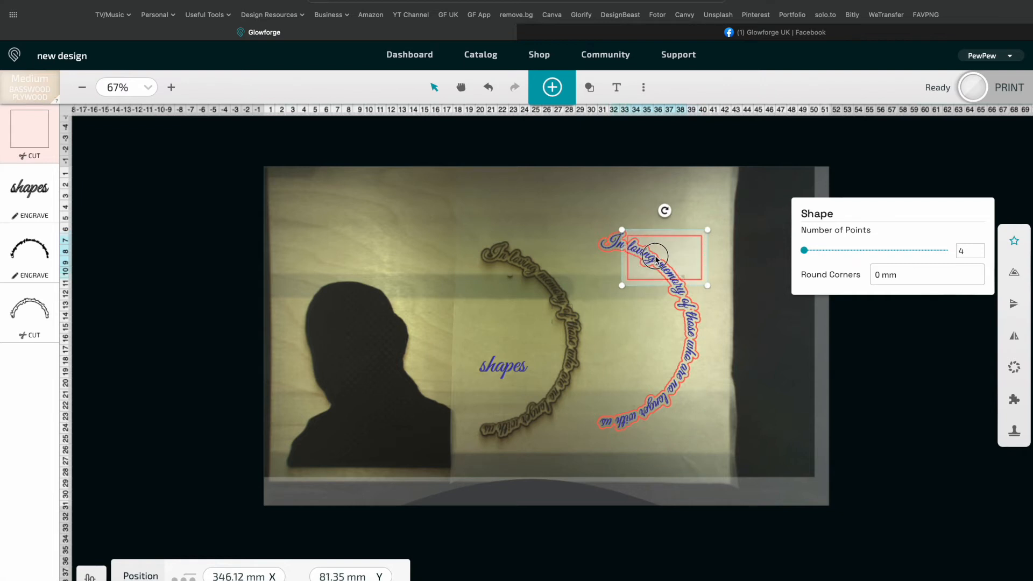
drag(664, 256, 522, 212)
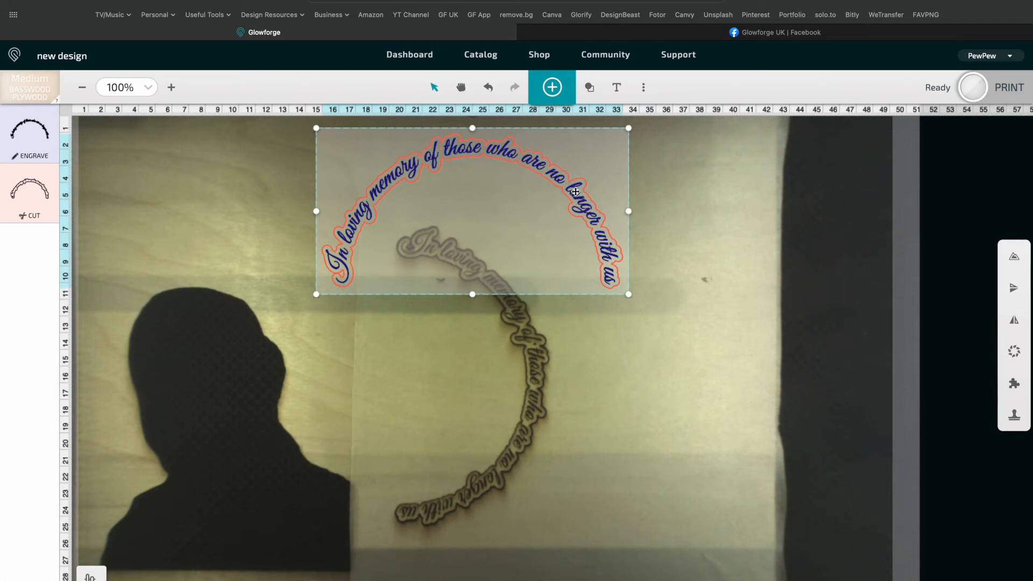
mouse_move(1007, 107)
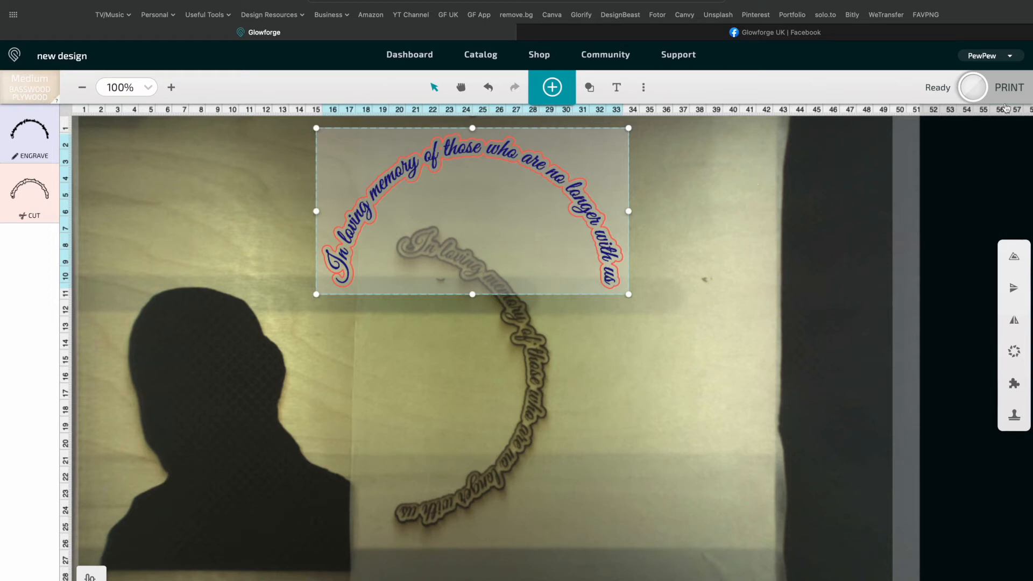
Send the memorial text design to the Glowforge, getting a 29:57 estimate
click(1009, 87)
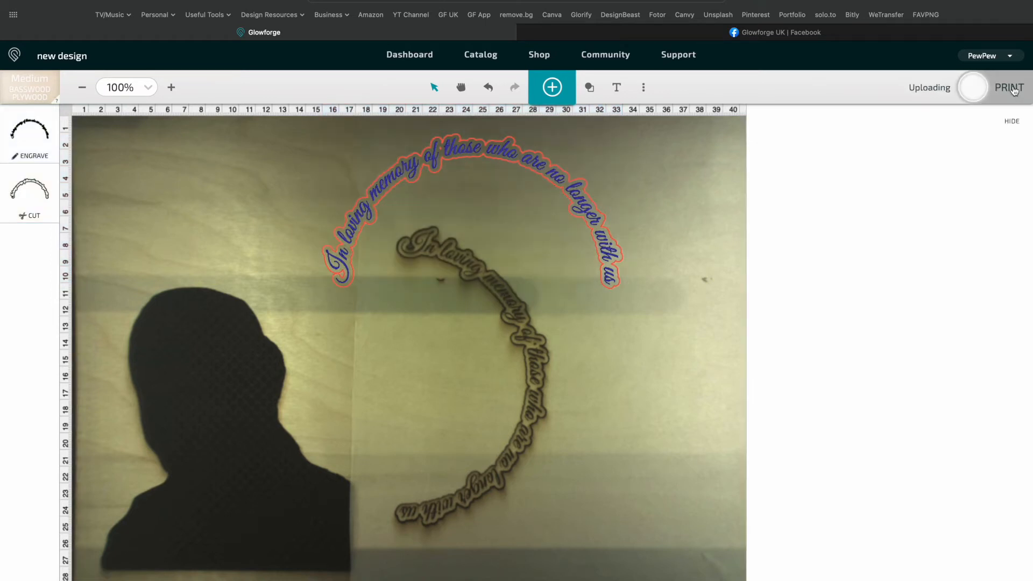
click(1008, 87)
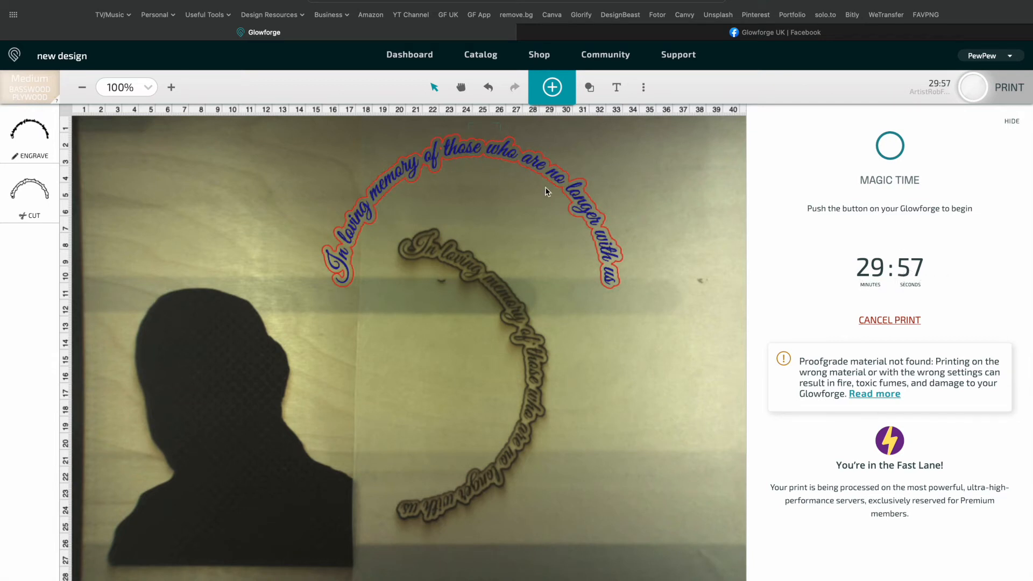
mouse_move(639, 228)
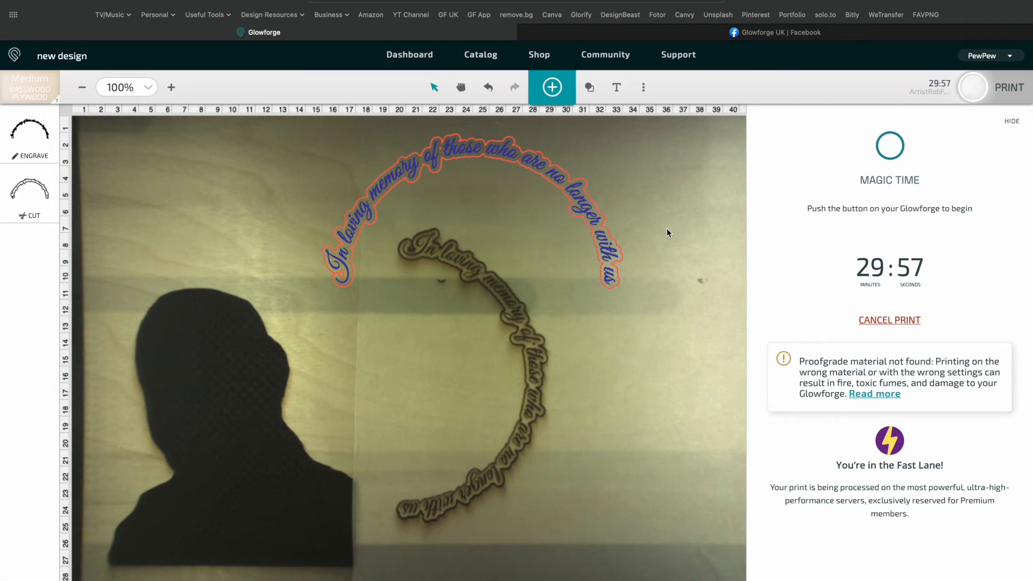
mouse_move(166, 149)
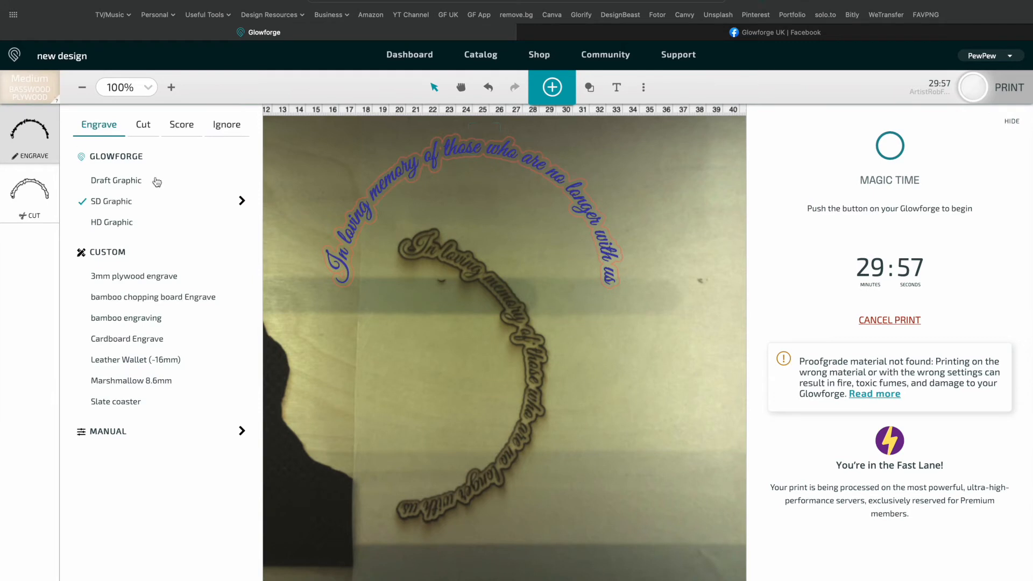
mouse_move(181, 167)
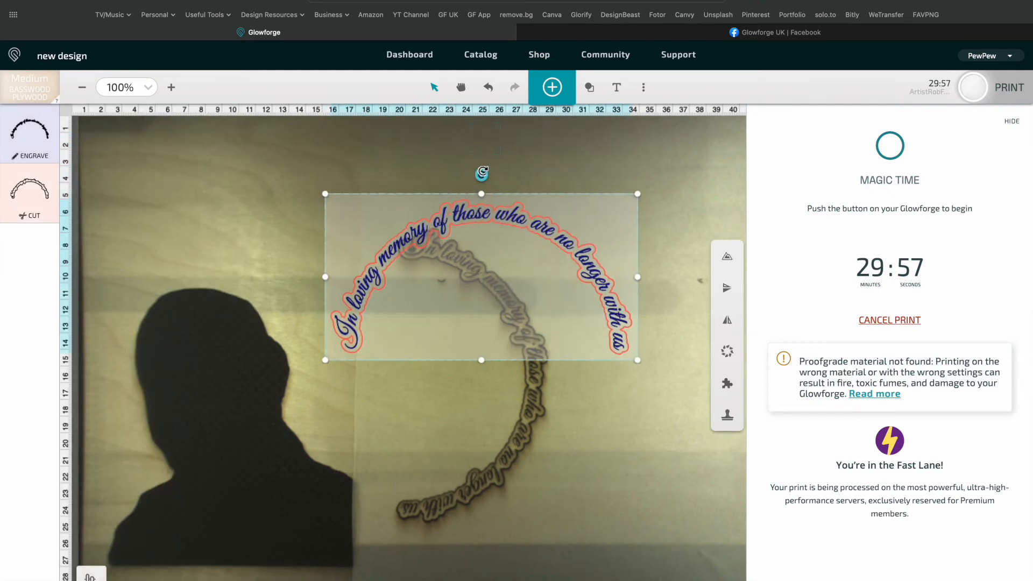
Turn the curved text 90° to vertical and cancel the old print estimate
drag(482, 173, 545, 197)
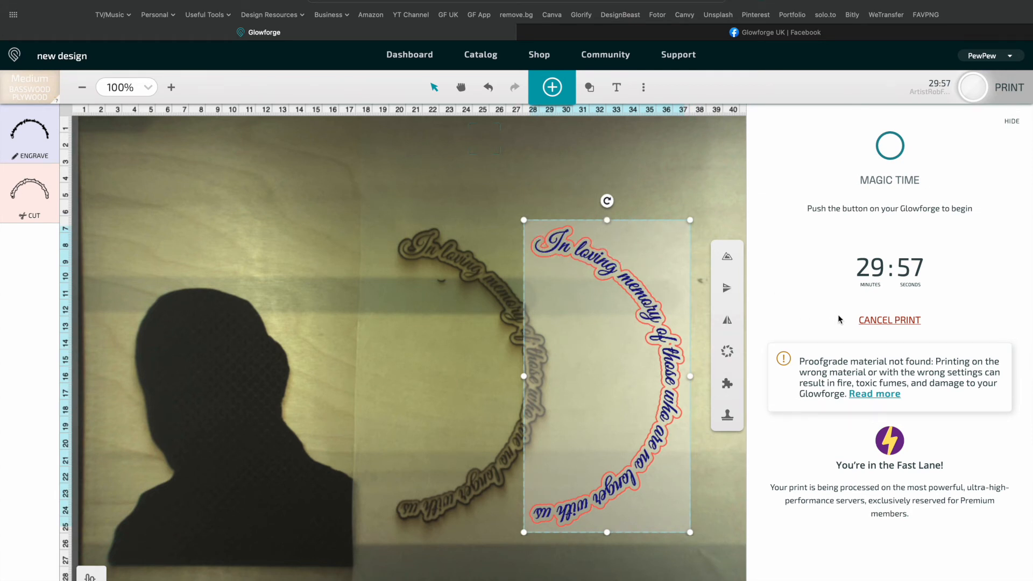
click(889, 320)
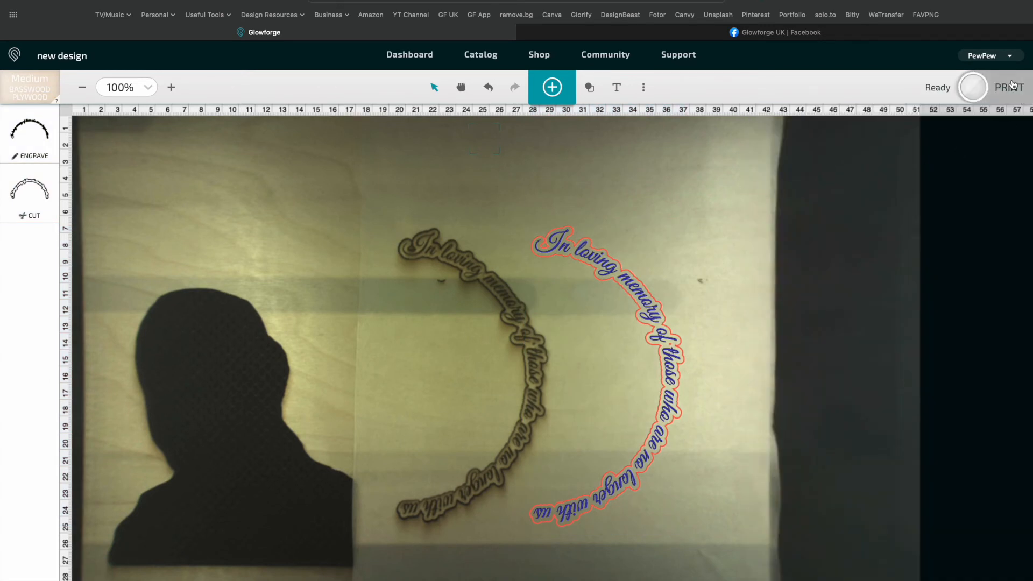
Resend the rotated layout to print, getting a 14:37 Magic Time estimate
click(1007, 86)
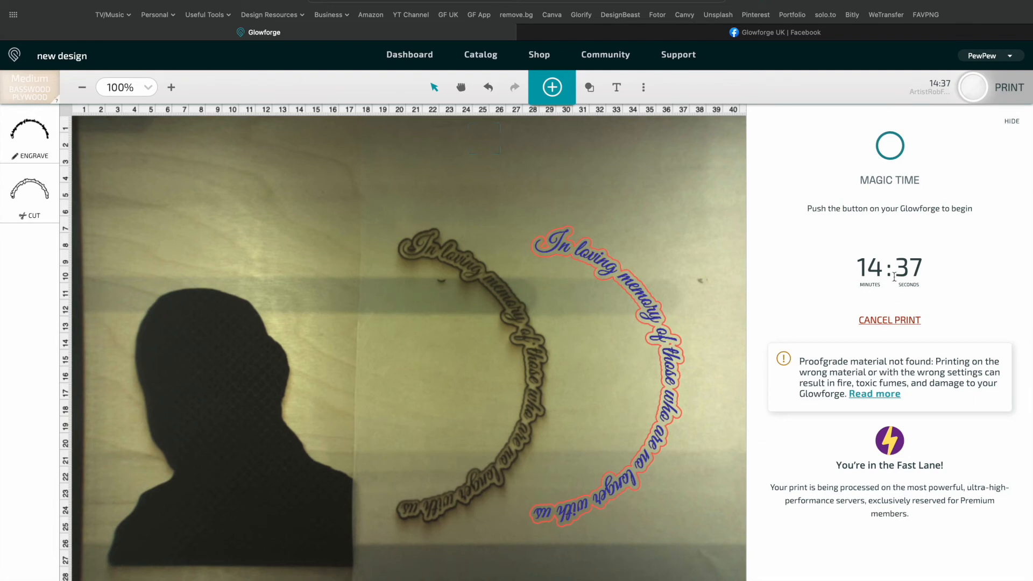
mouse_move(848, 273)
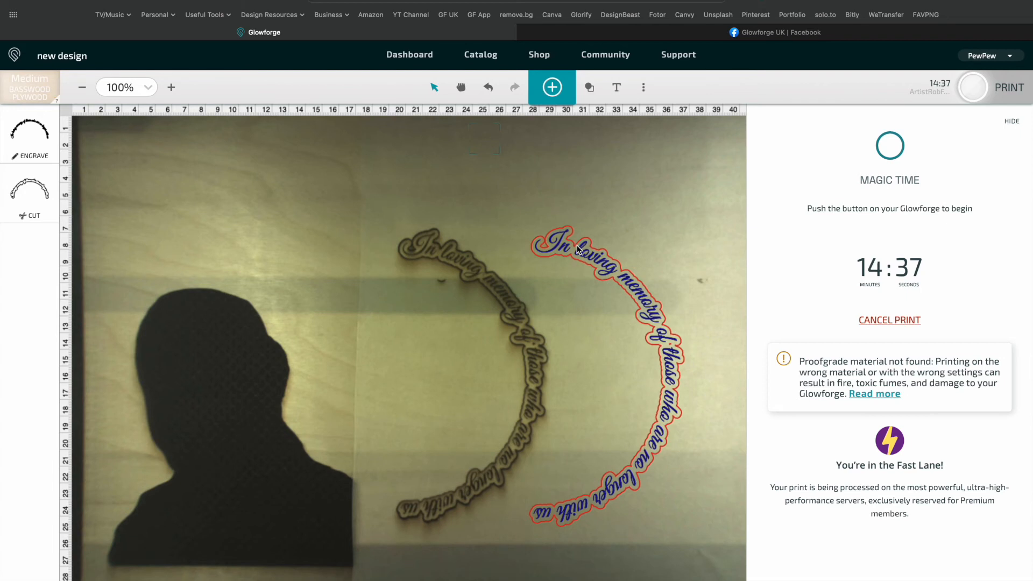
mouse_move(576, 251)
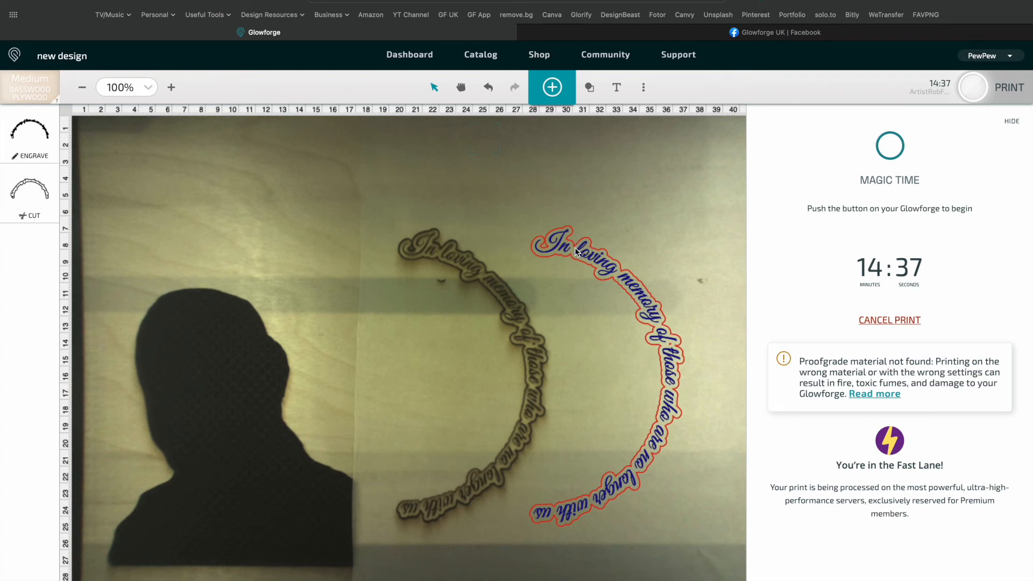
mouse_move(597, 260)
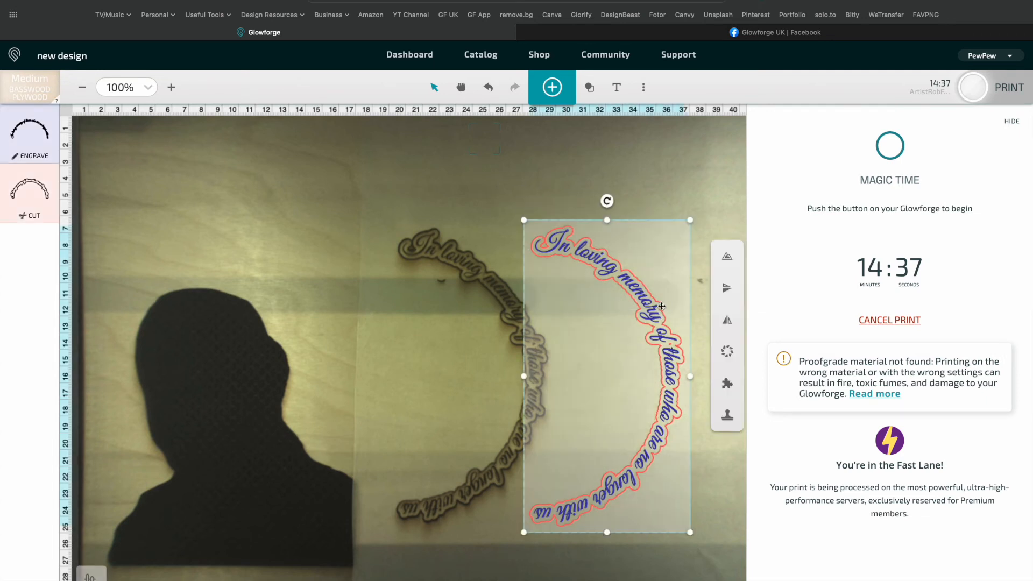
Nudge the vertical memorial text left toward the engraved arc
drag(662, 306, 602, 305)
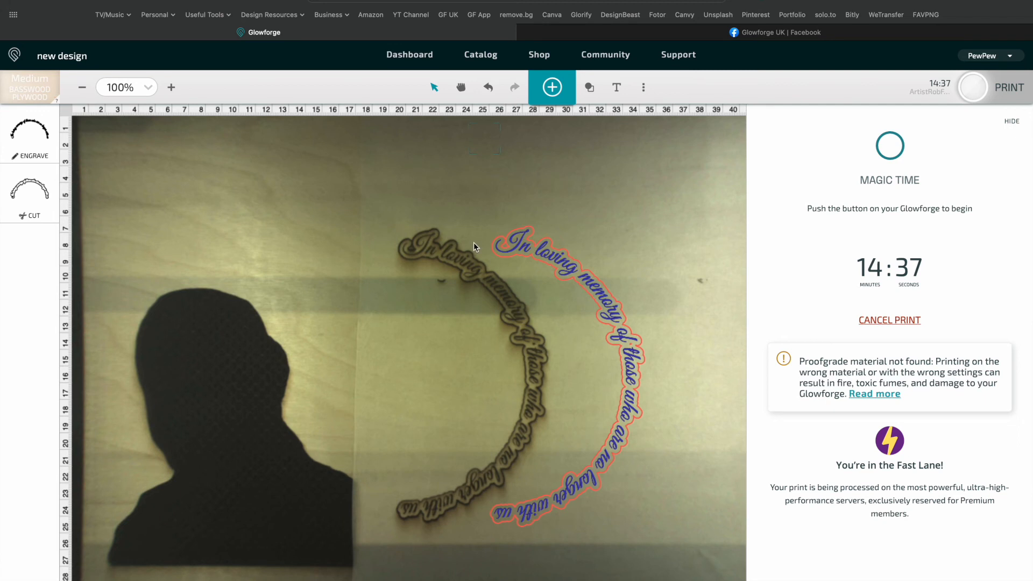
mouse_move(578, 413)
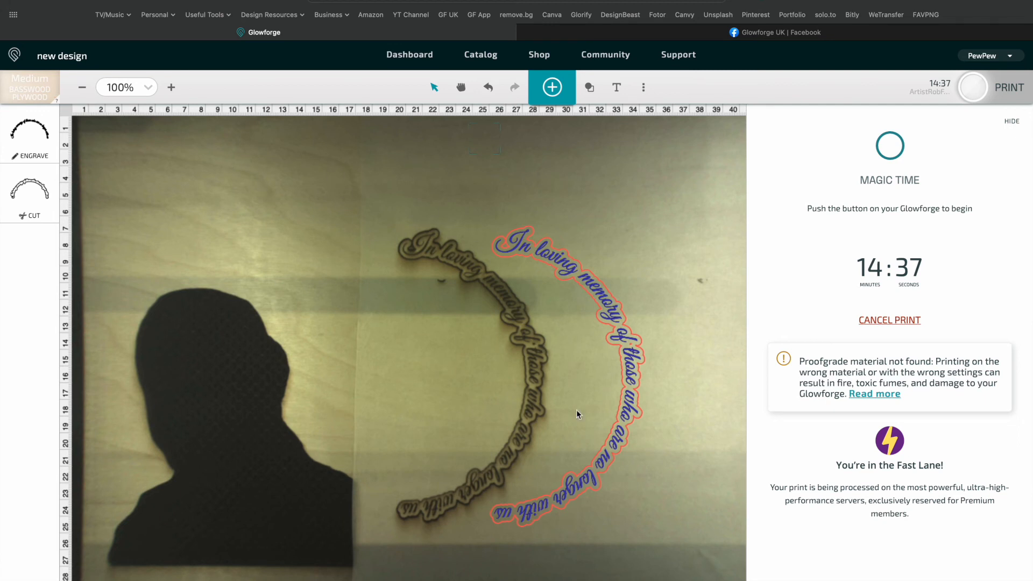
mouse_move(576, 353)
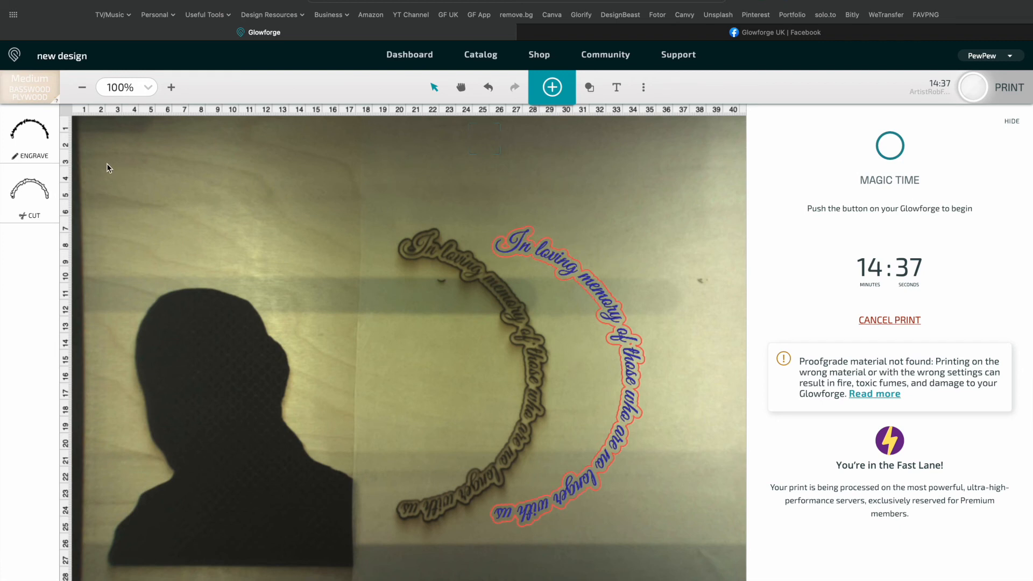
mouse_move(165, 164)
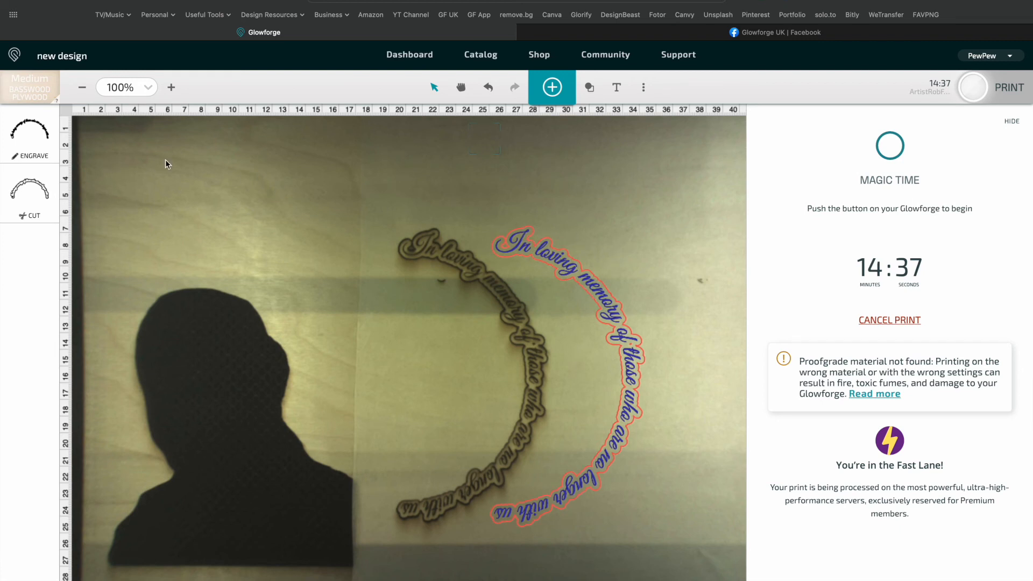
mouse_move(545, 169)
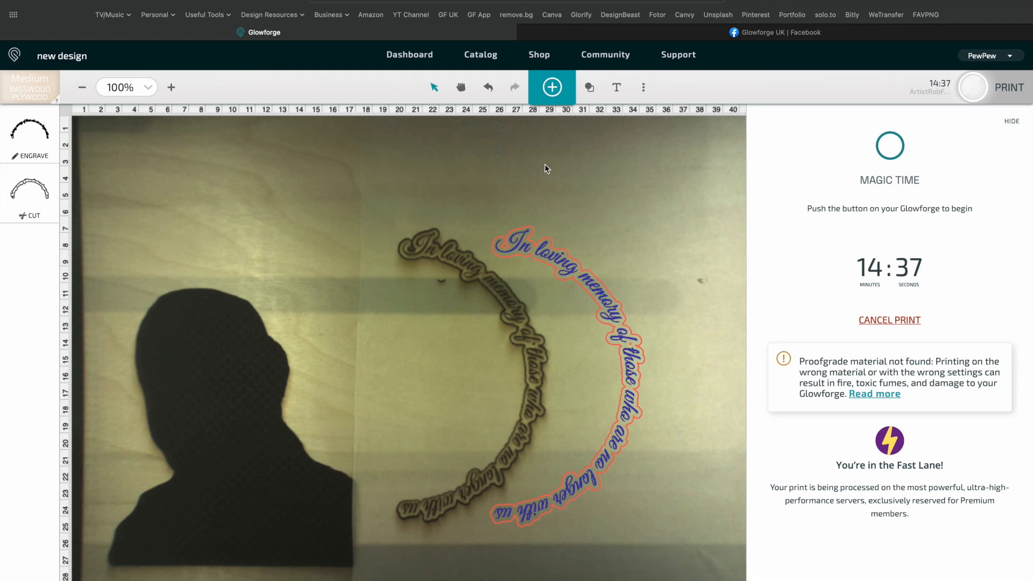
mouse_move(292, 170)
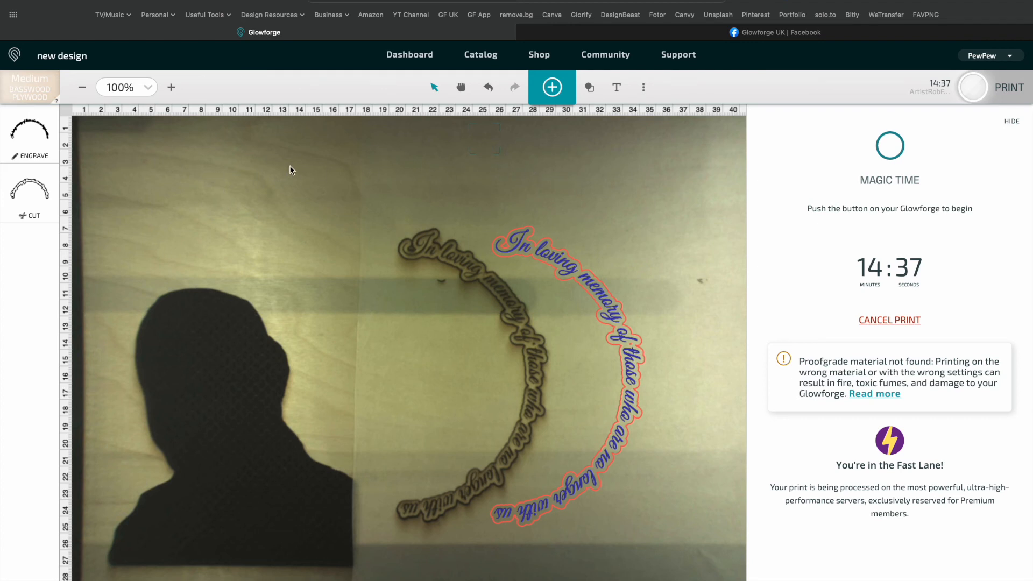
mouse_move(700, 220)
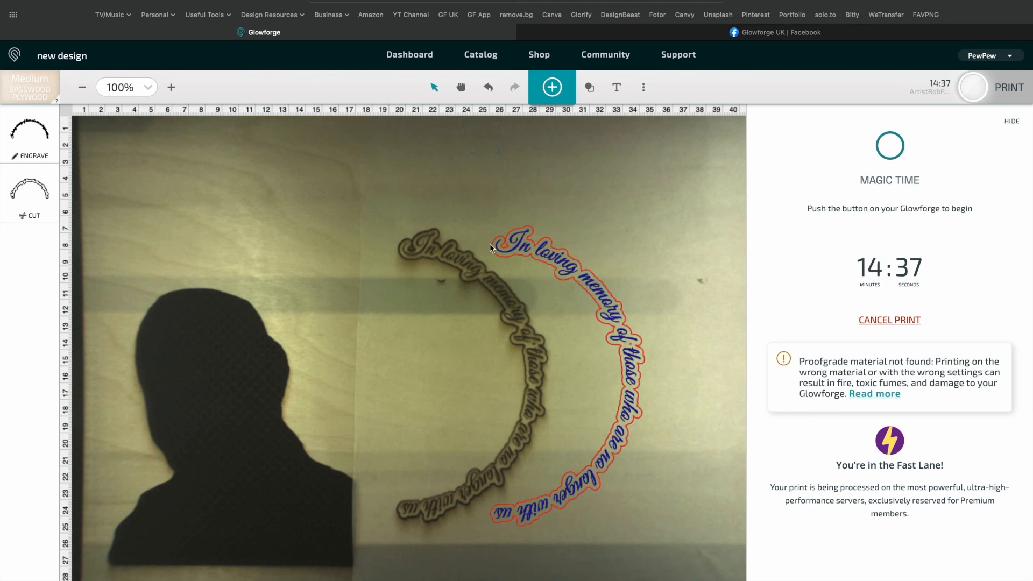
mouse_move(593, 284)
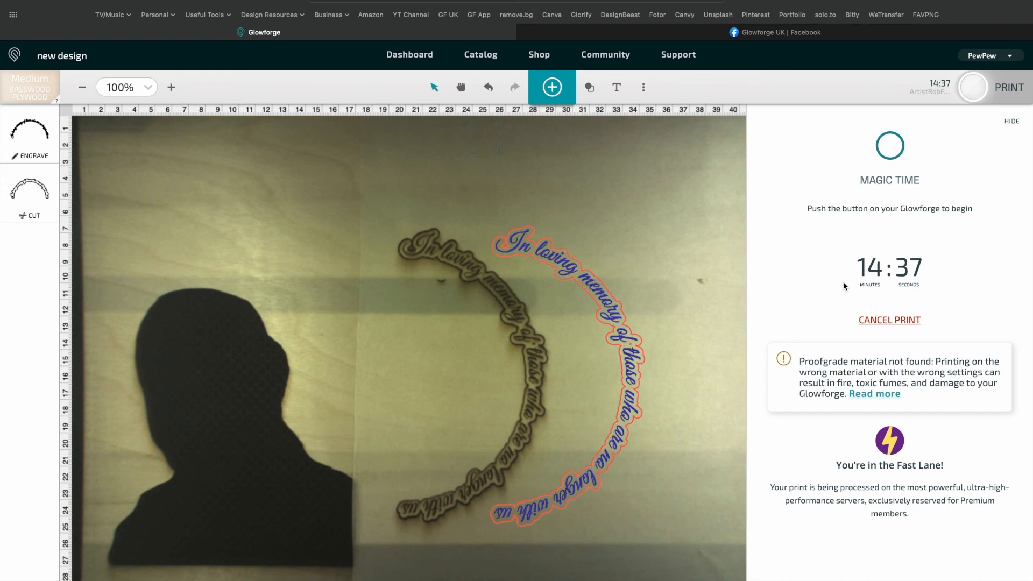
mouse_move(649, 274)
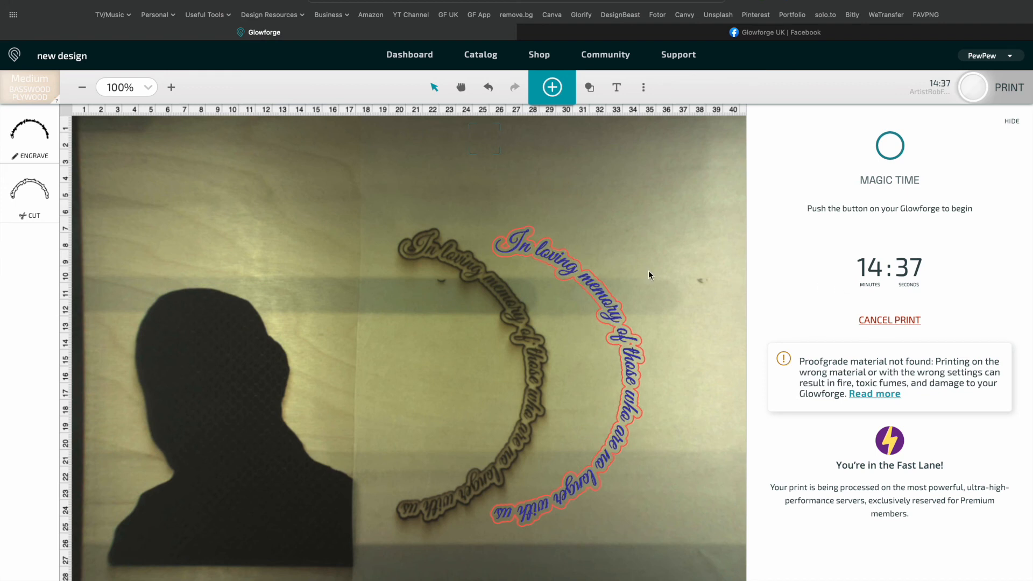
mouse_move(646, 272)
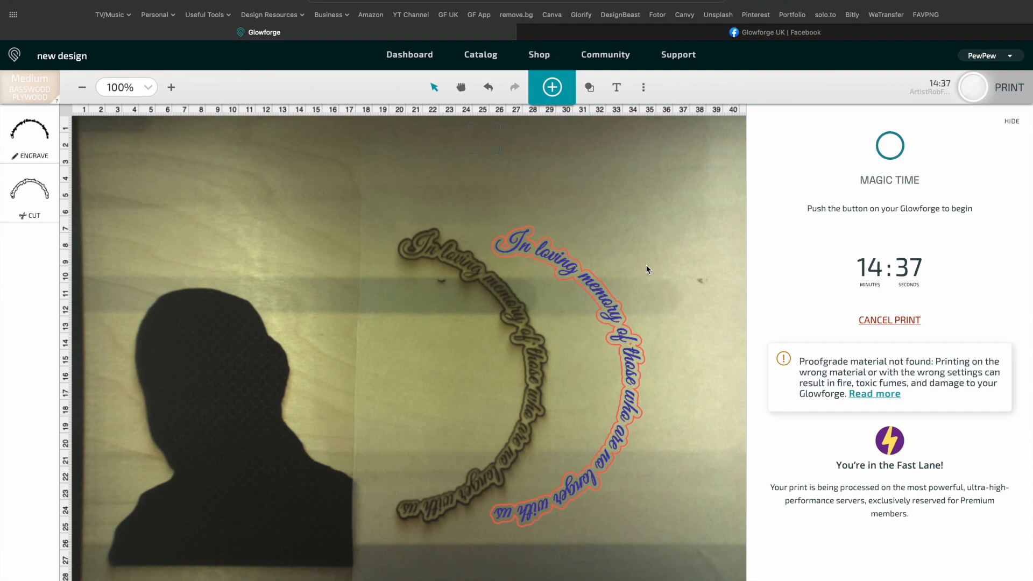
mouse_move(651, 270)
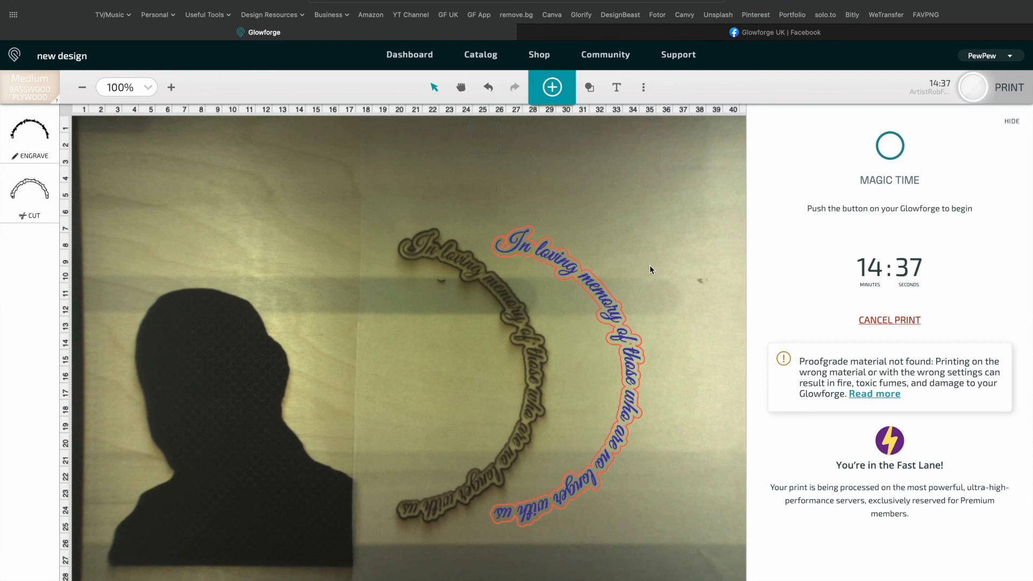
mouse_move(644, 264)
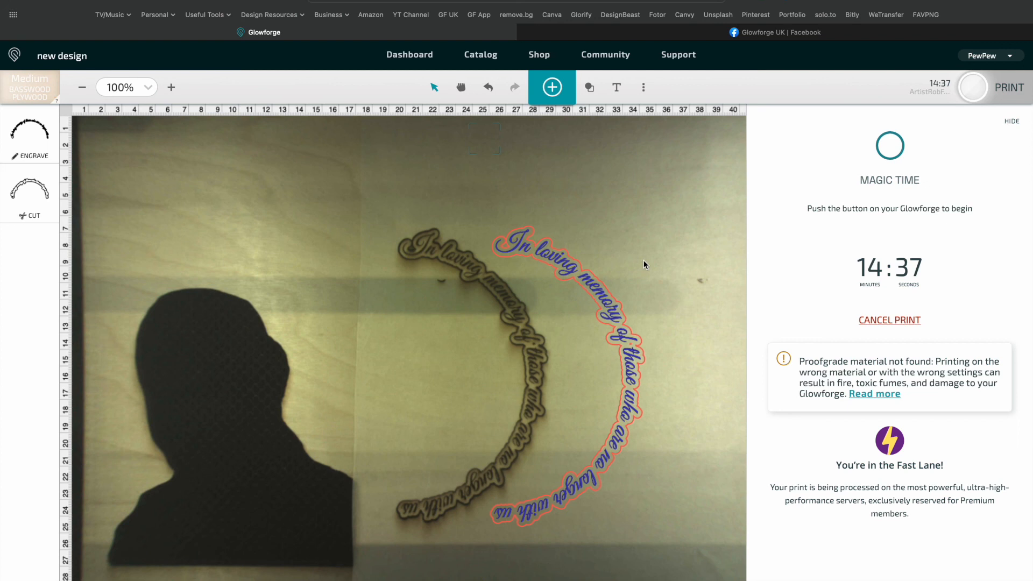
mouse_move(642, 264)
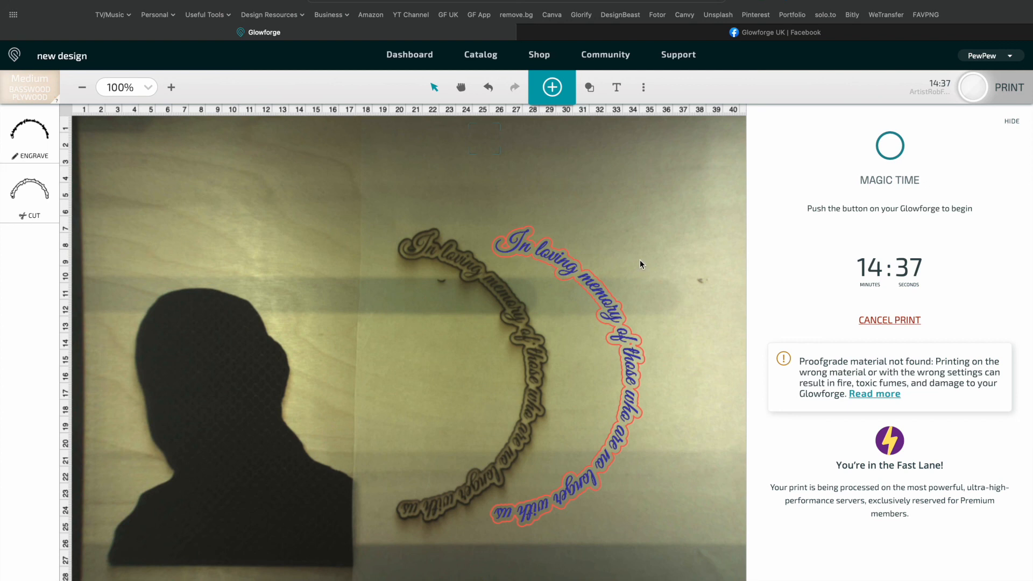